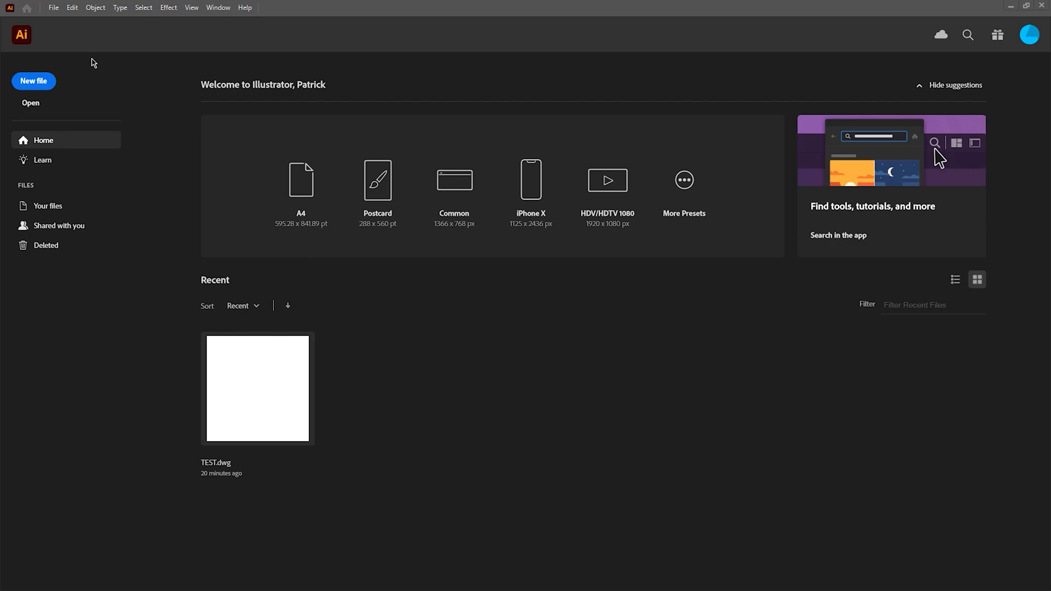
Step: Create a new Illustrator document from the 30 × 30 mm custom preset
left_click(53, 7)
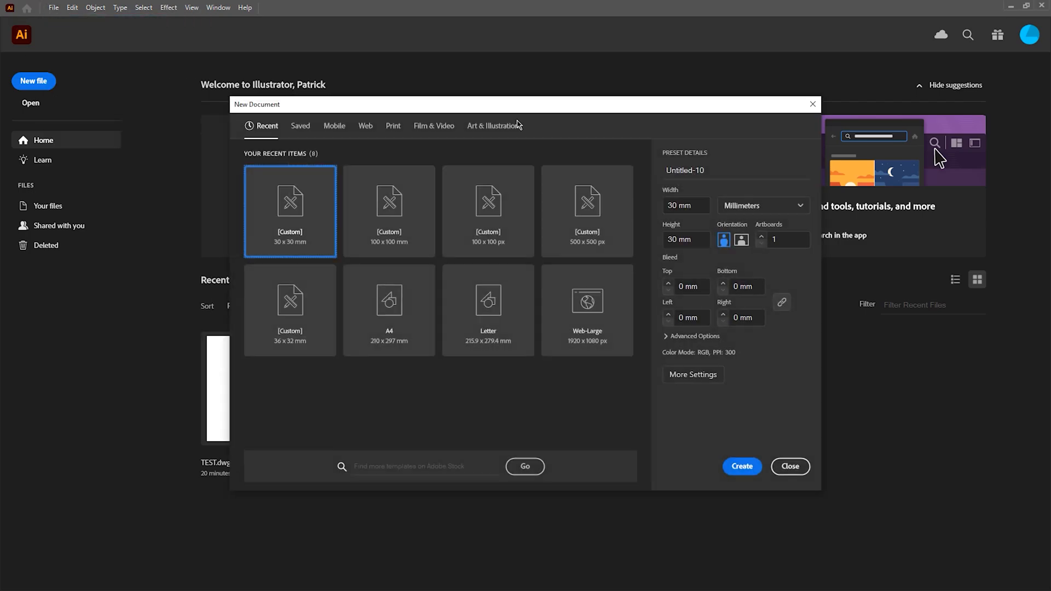
left_click(685, 204)
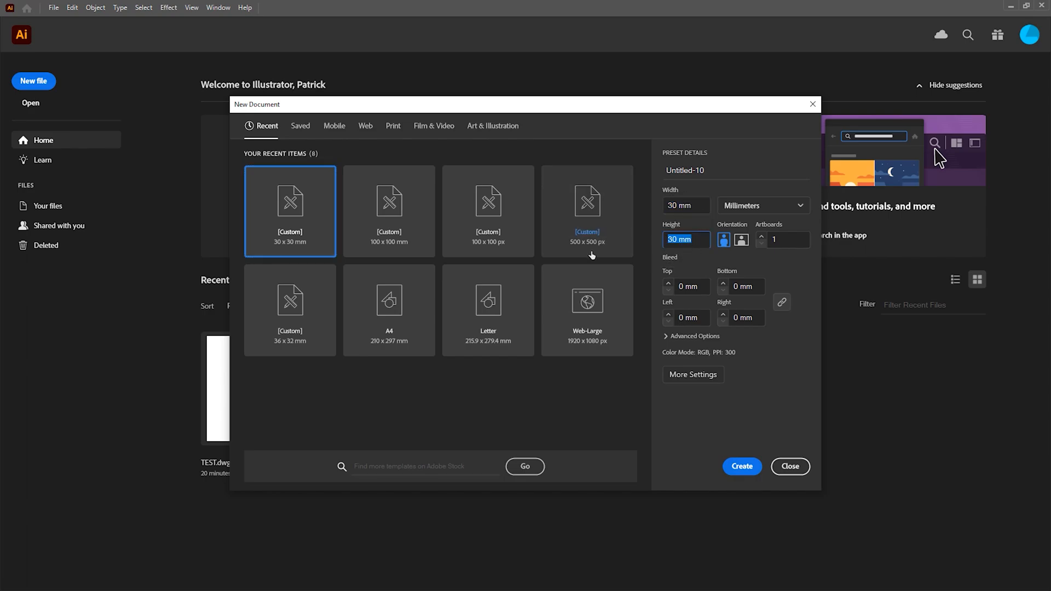
mouse_move(731, 461)
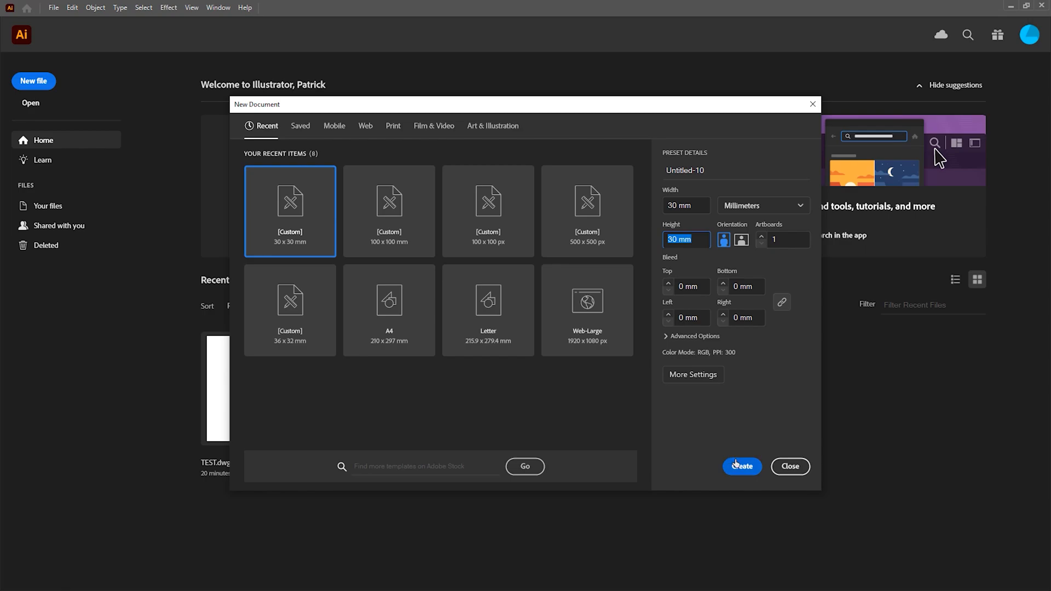
left_click(742, 466)
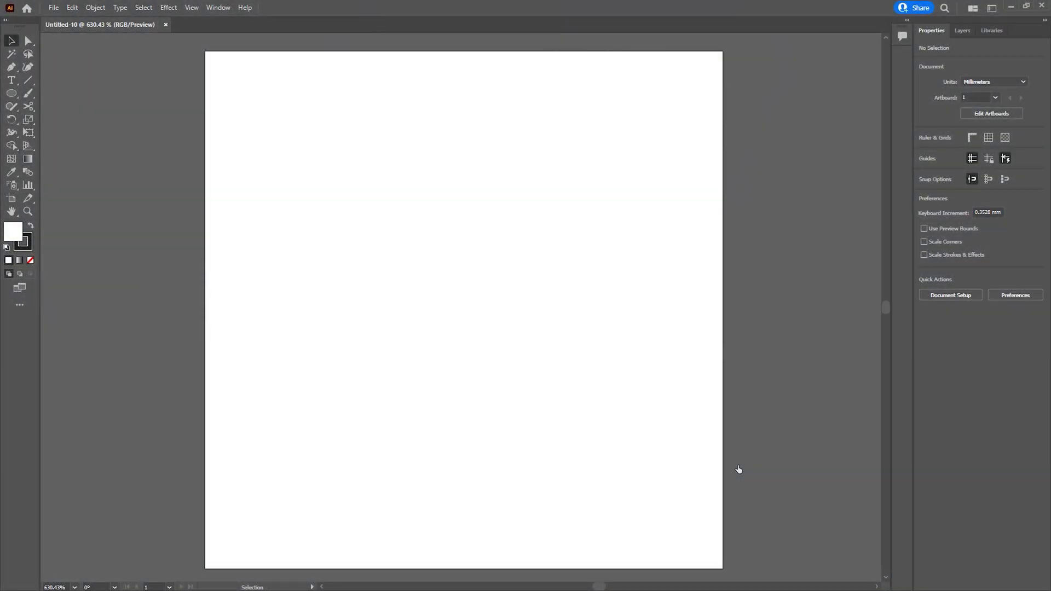
Step: Draw a roughly 20 mm outlined circle with the Ellipse tool and move it to the artboard middle
left_click(11, 93)
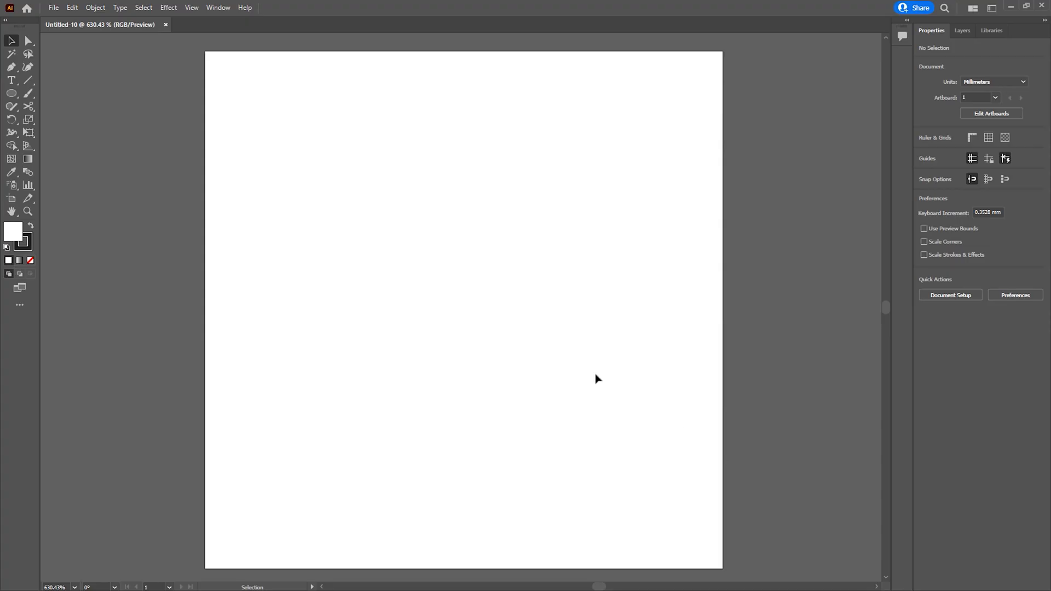
mouse_move(198, 166)
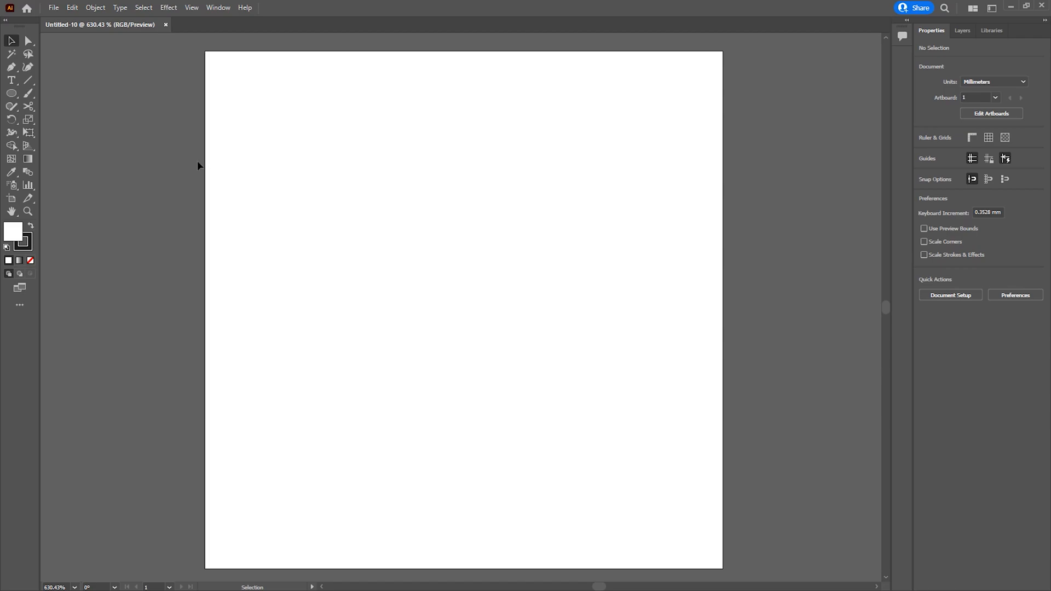
left_click(11, 93)
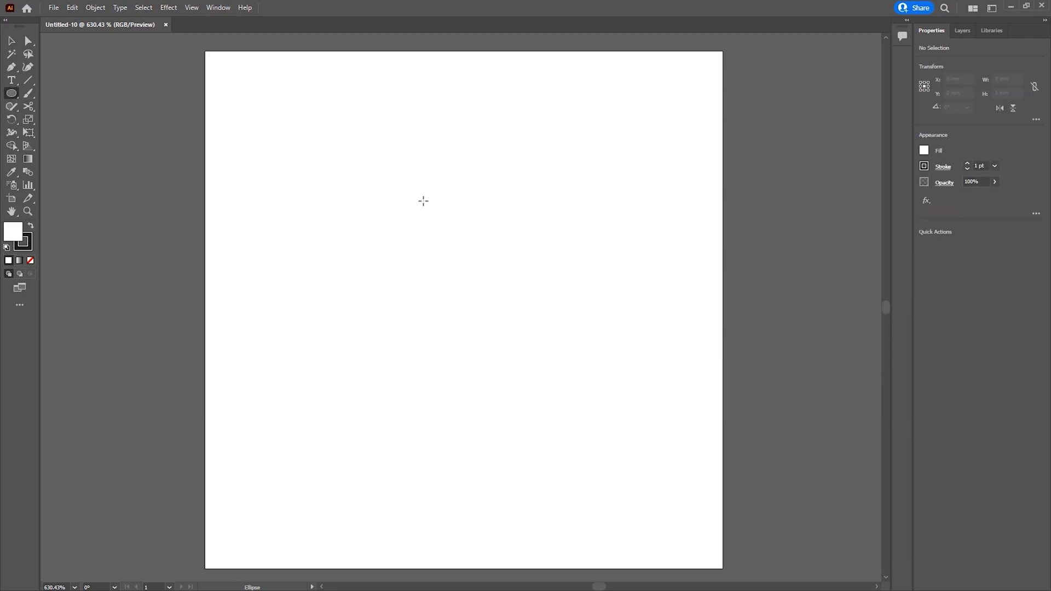
mouse_move(378, 219)
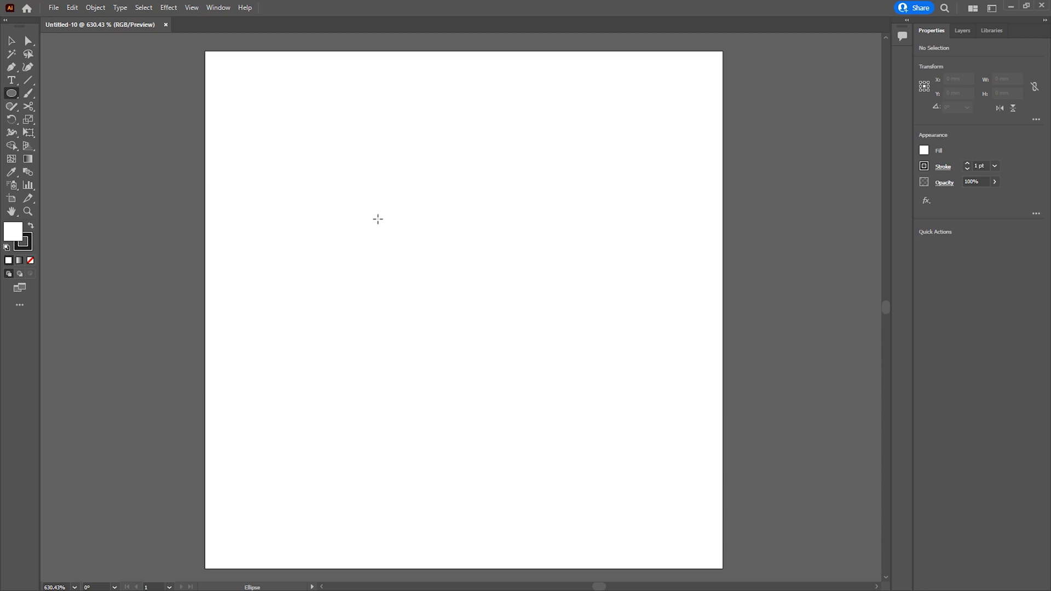
left_click_drag(378, 219, 681, 527)
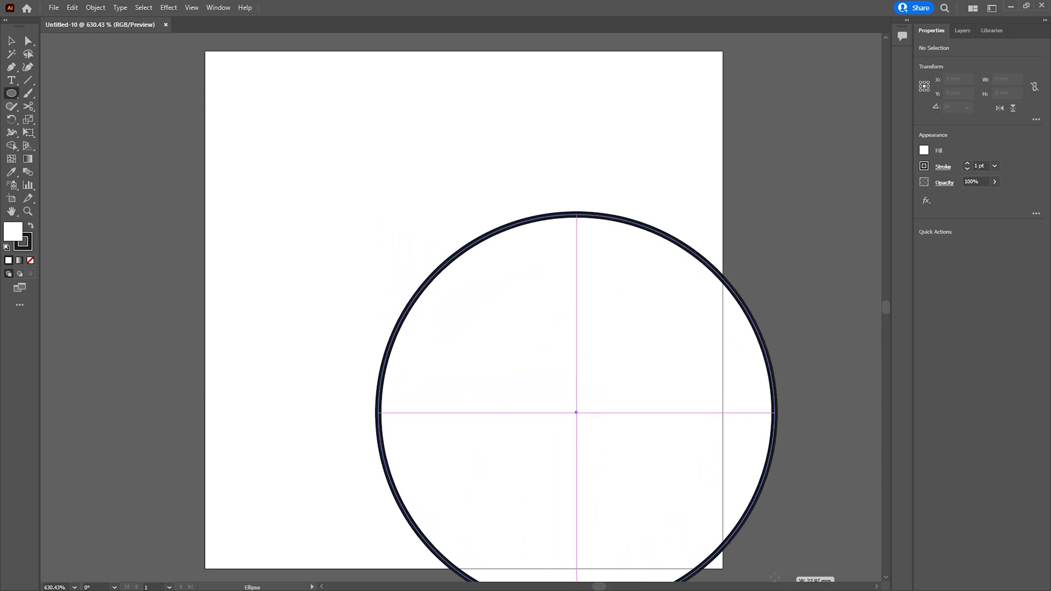
left_click(568, 302)
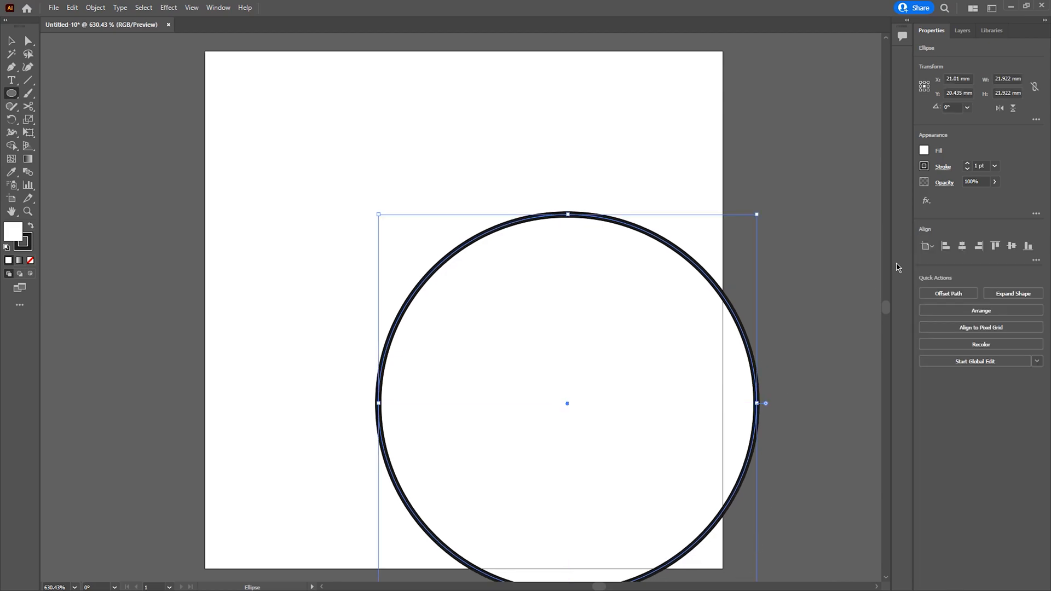
left_click_drag(567, 403, 463, 309)
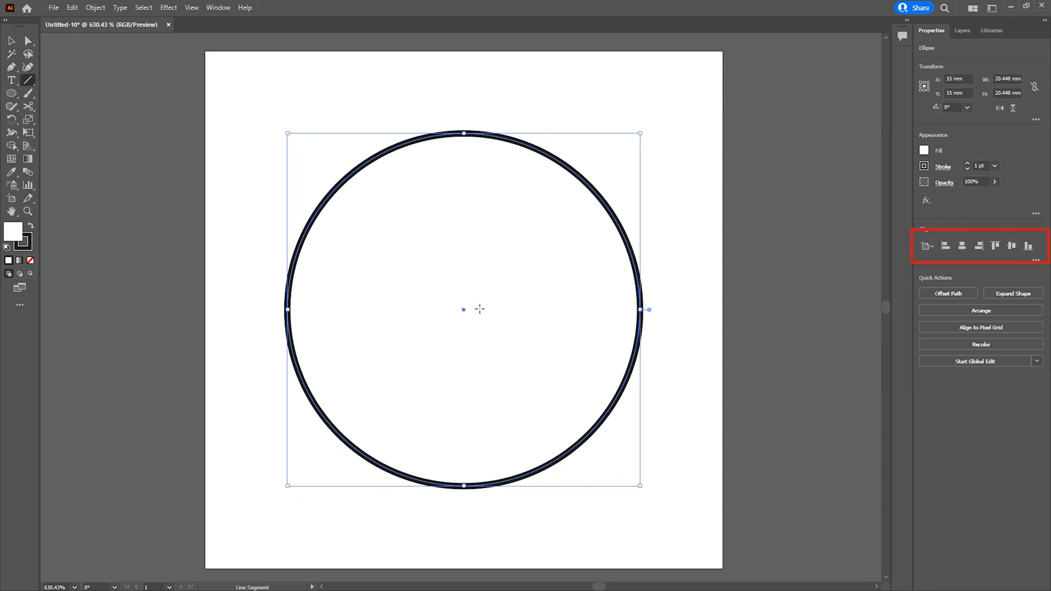
Step: Draw a vertical line up from the circle's centre past its top and select it for centring
left_click_drag(462, 309, 471, 184)
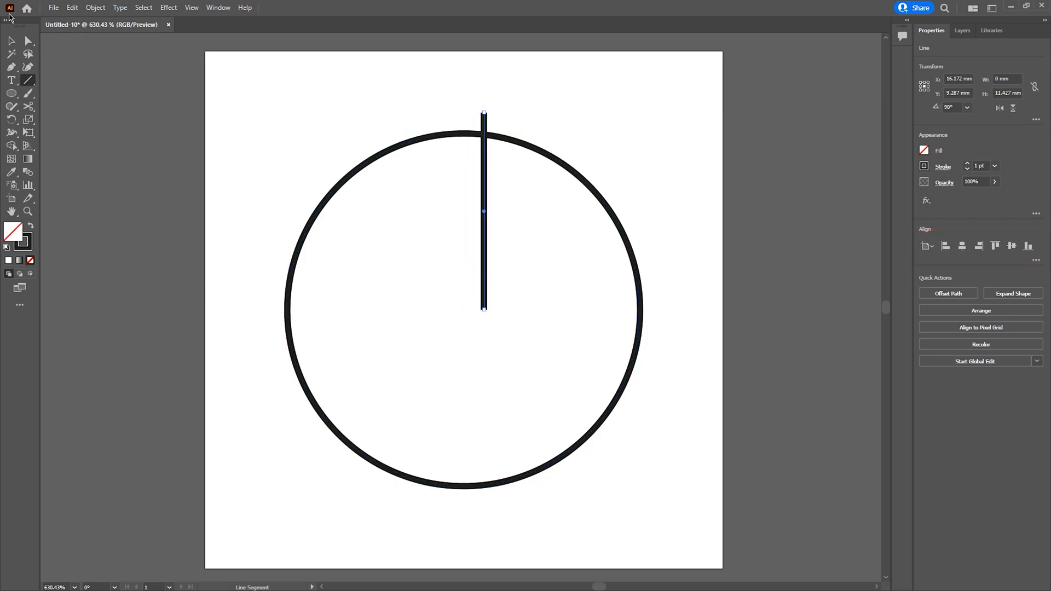
left_click(11, 41)
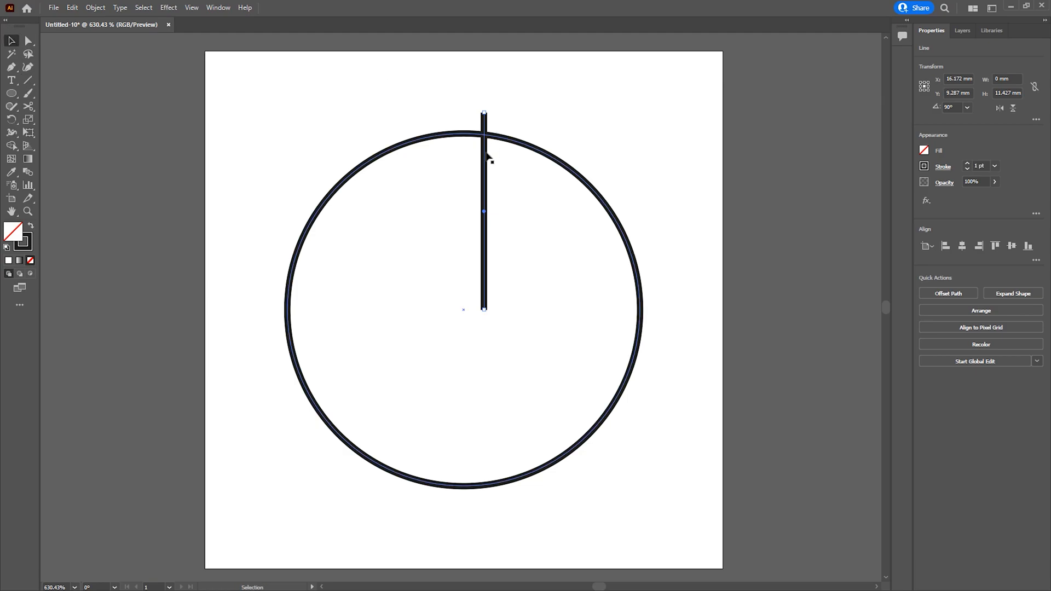
left_click(487, 134)
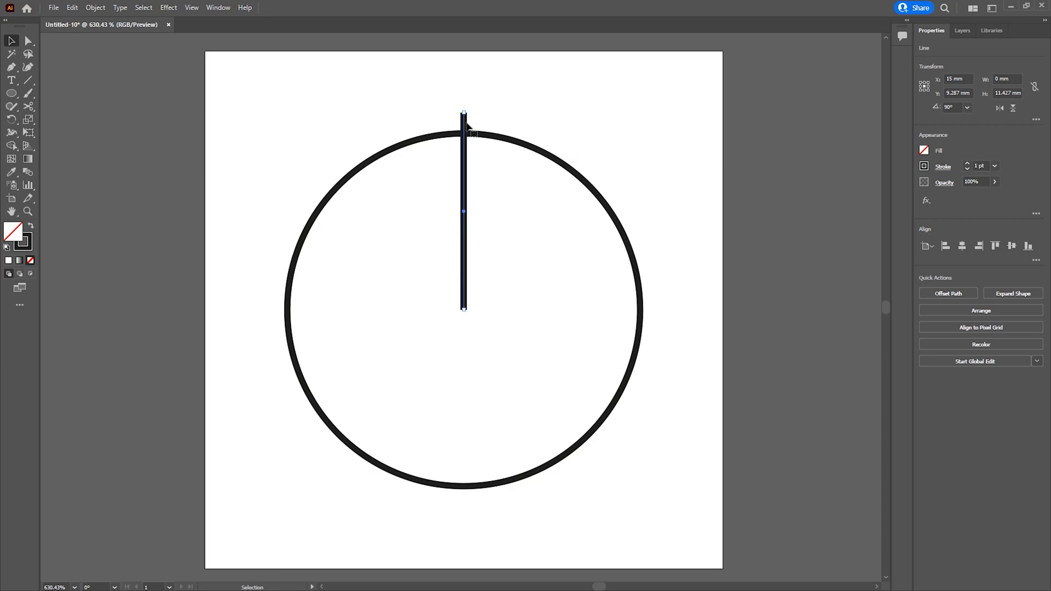
Step: Show rulers and cut the circle with the Scissors tool where the horizontal guide crosses it
left_click(190, 8)
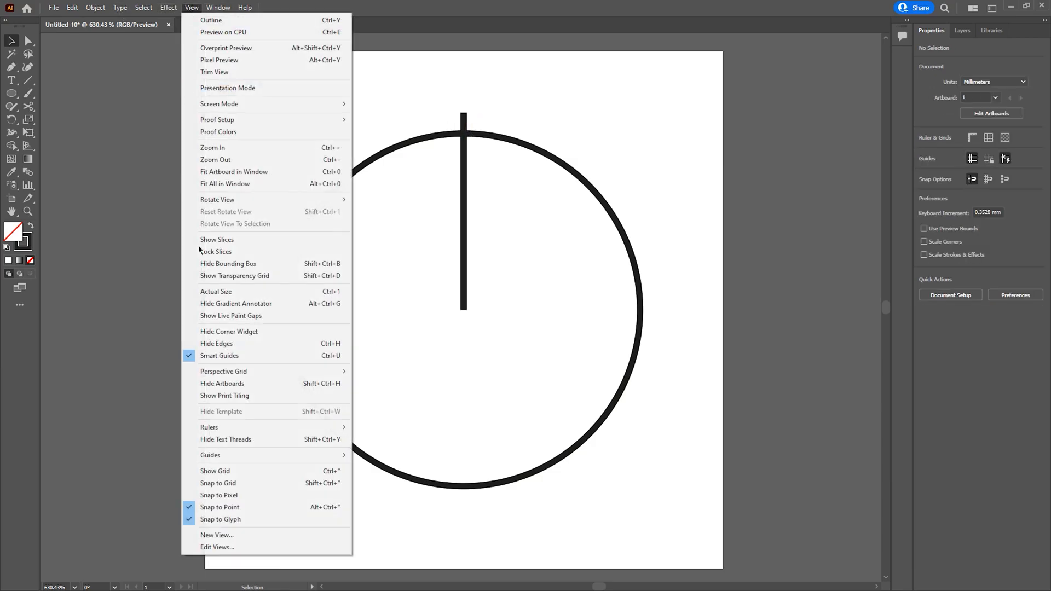
mouse_move(208, 427)
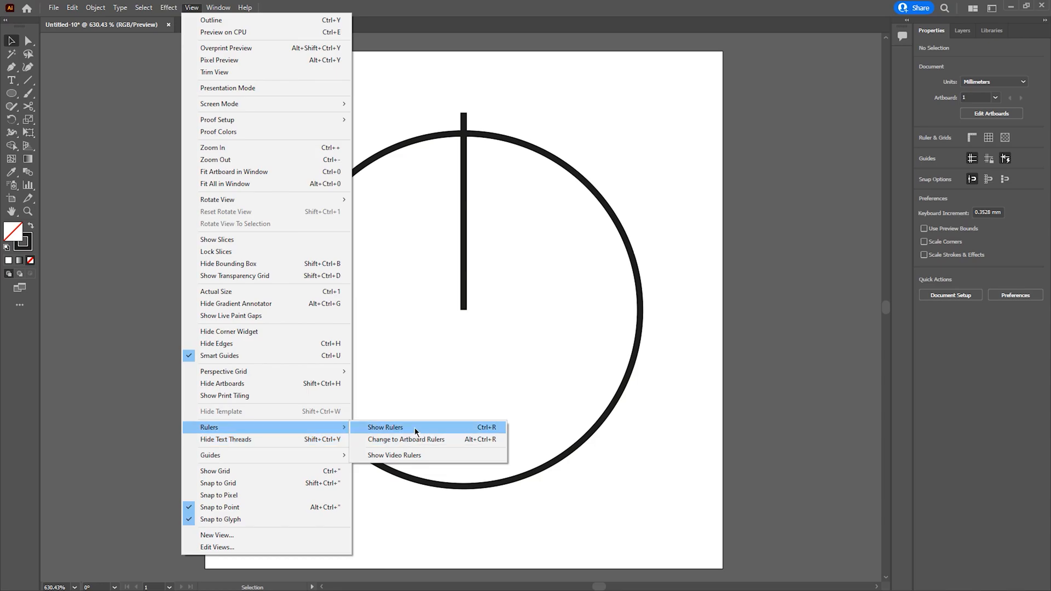
left_click(384, 427)
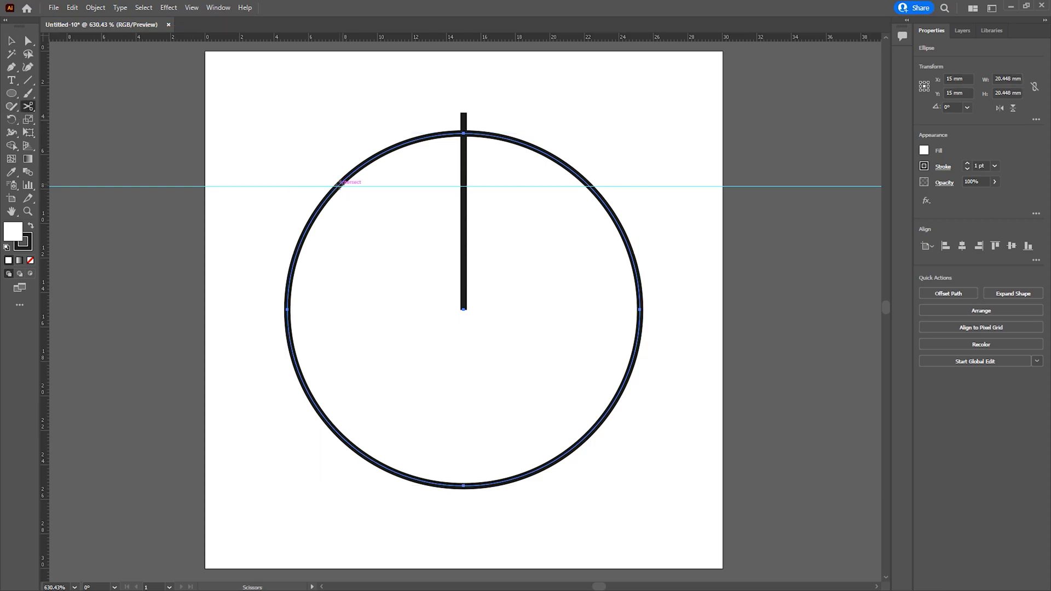
left_click(1012, 294)
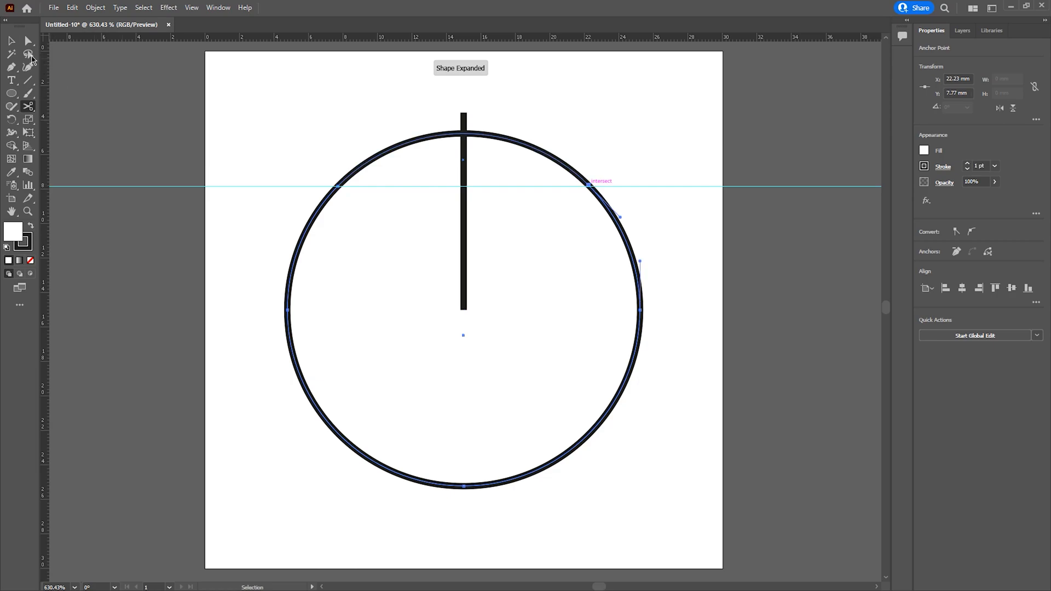
left_click(382, 145)
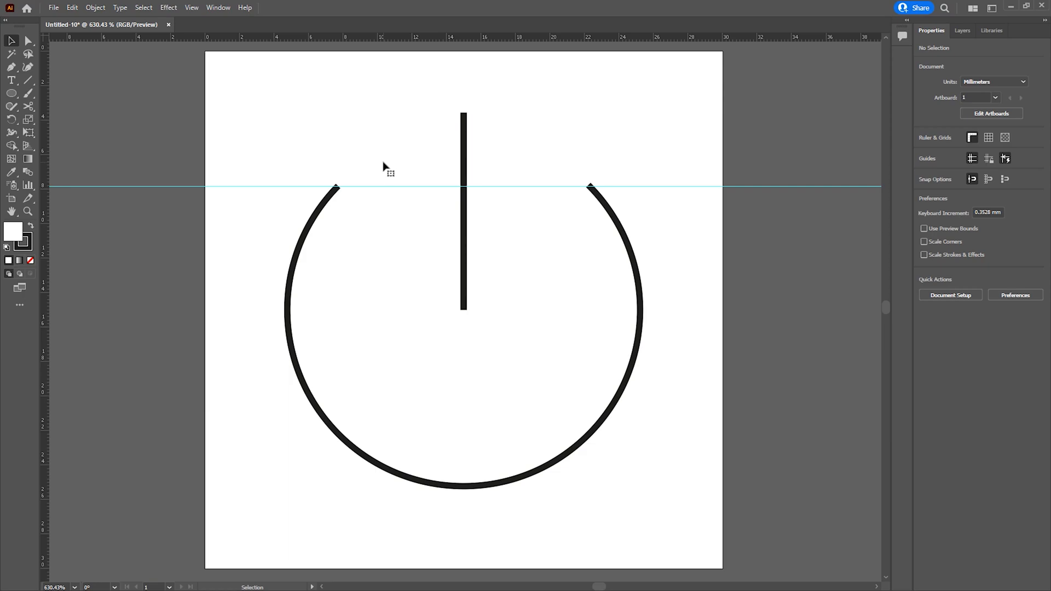
Step: Delete the top arc and give the remaining lower arc a 1.8 Offset Path outline
left_click(337, 187)
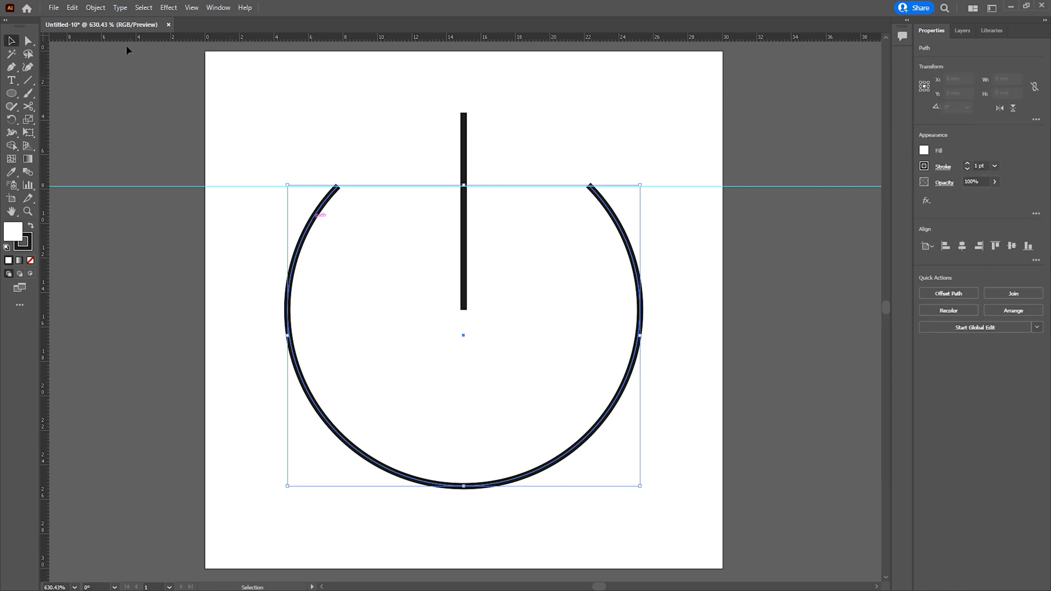
left_click(94, 8)
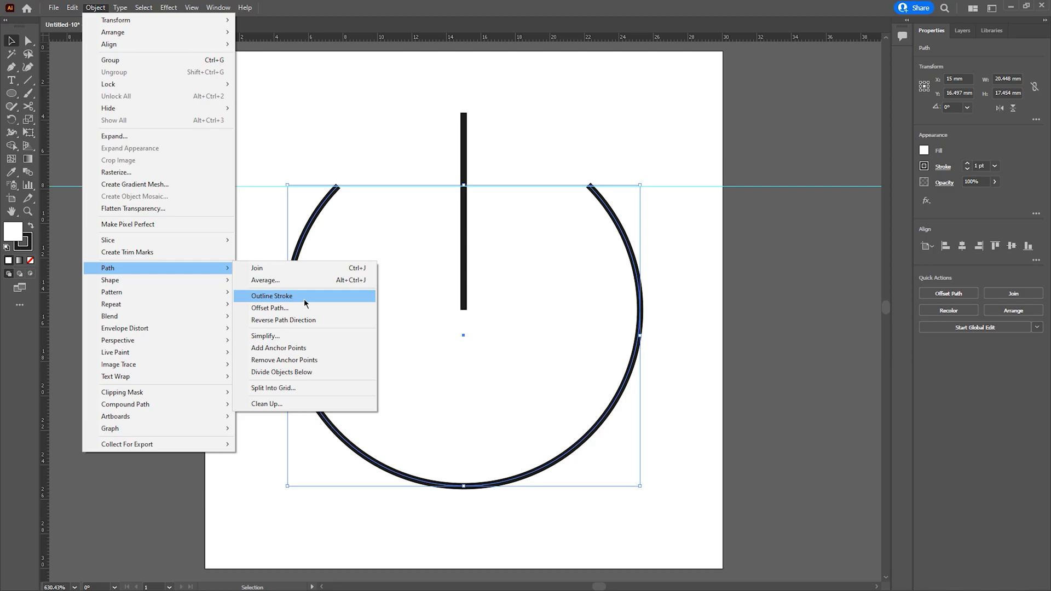
left_click(269, 308)
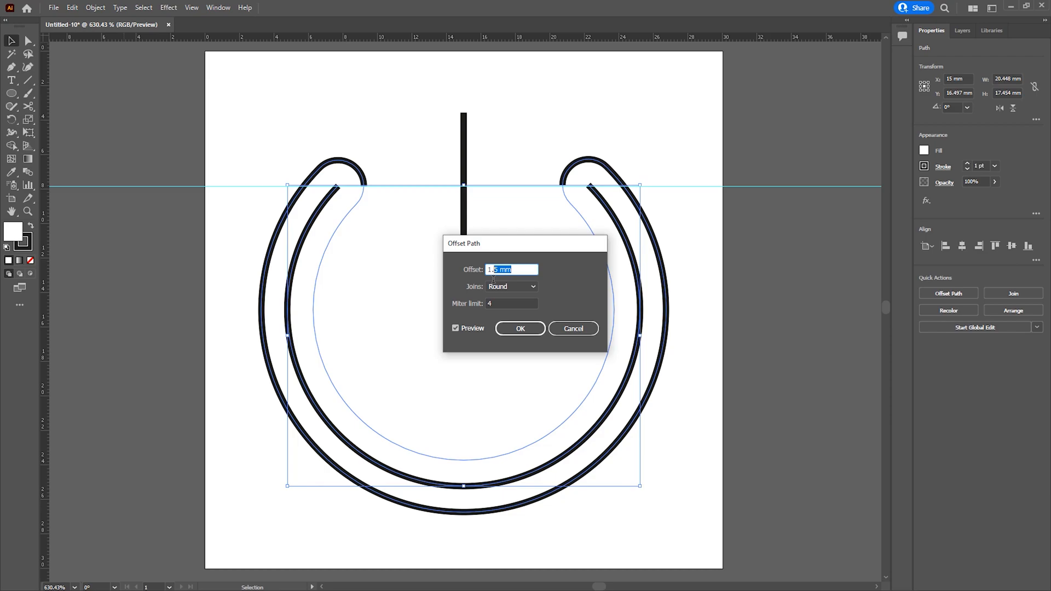
type("1.8")
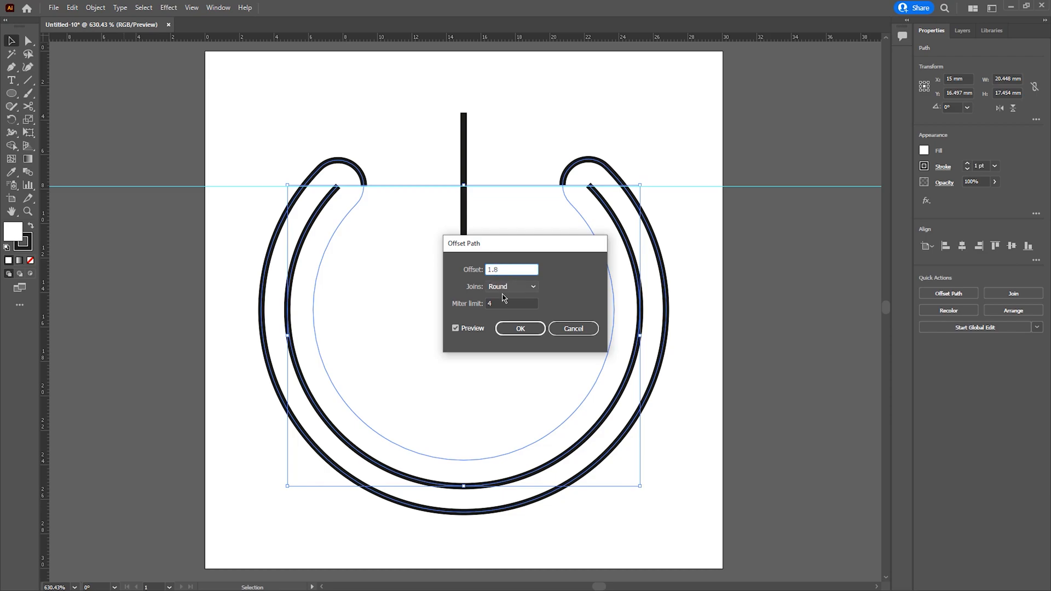
left_click(519, 329)
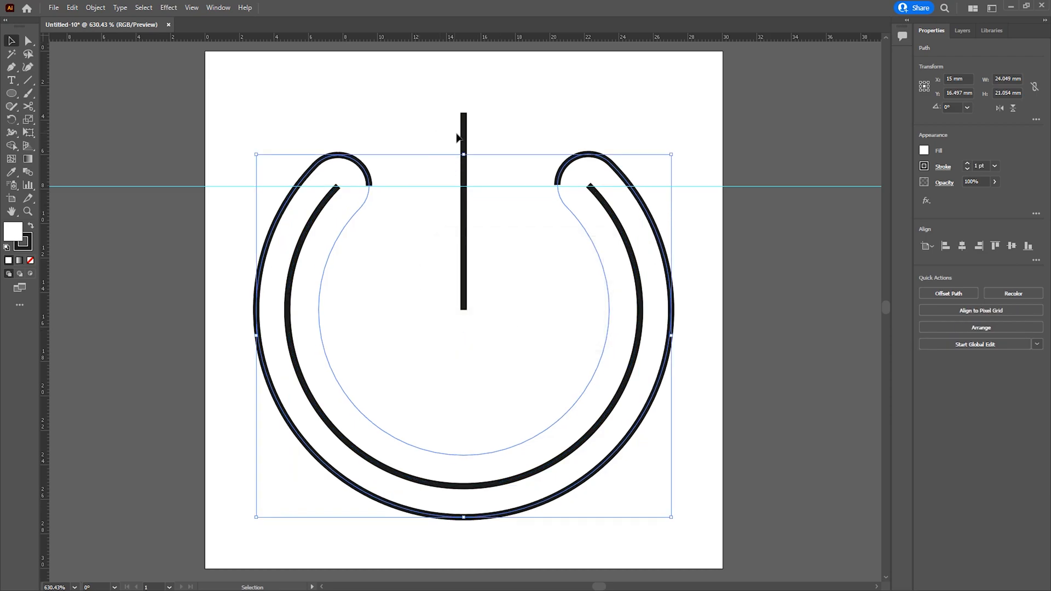
Step: Give the vertical line a 1.5 Offset Path outline
left_click(94, 8)
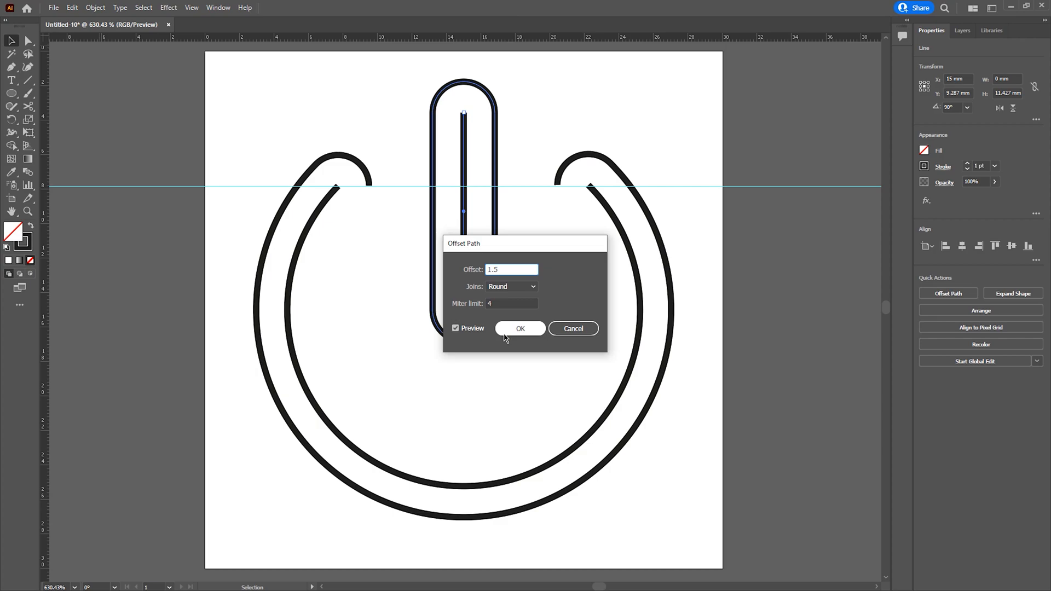
left_click(520, 329)
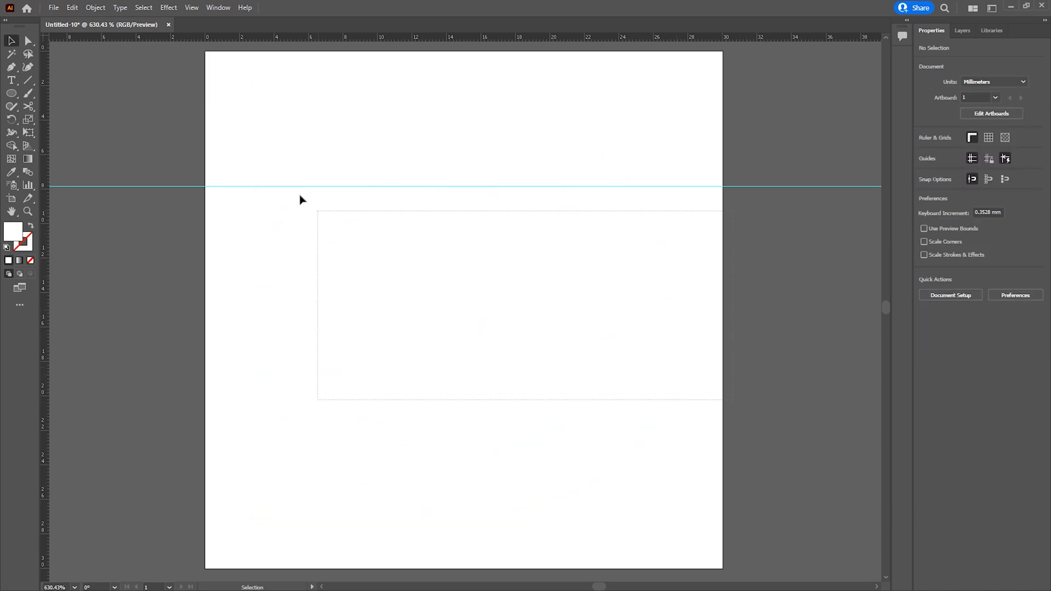
Step: Export the icon as 'test' in AutoCAD 2018 DWG format at 1 mm = 1 unit
left_click(52, 8)
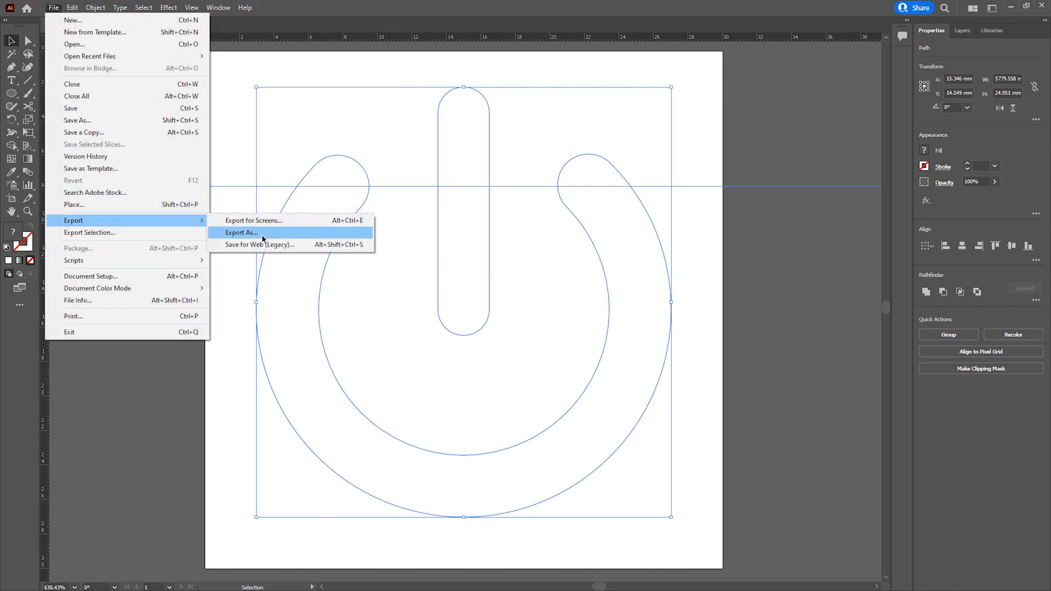
left_click(240, 232)
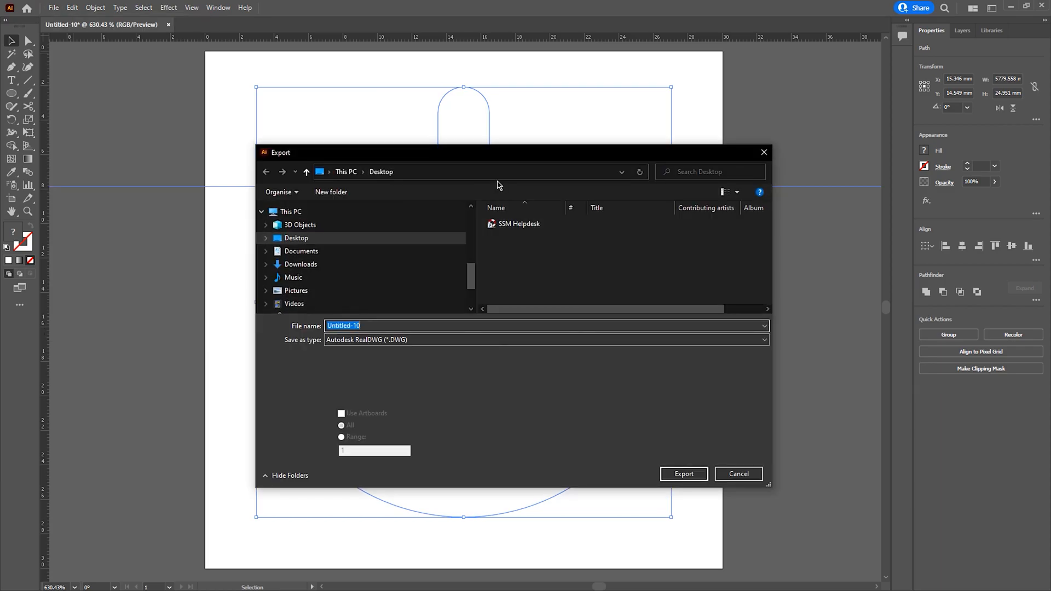
type("test")
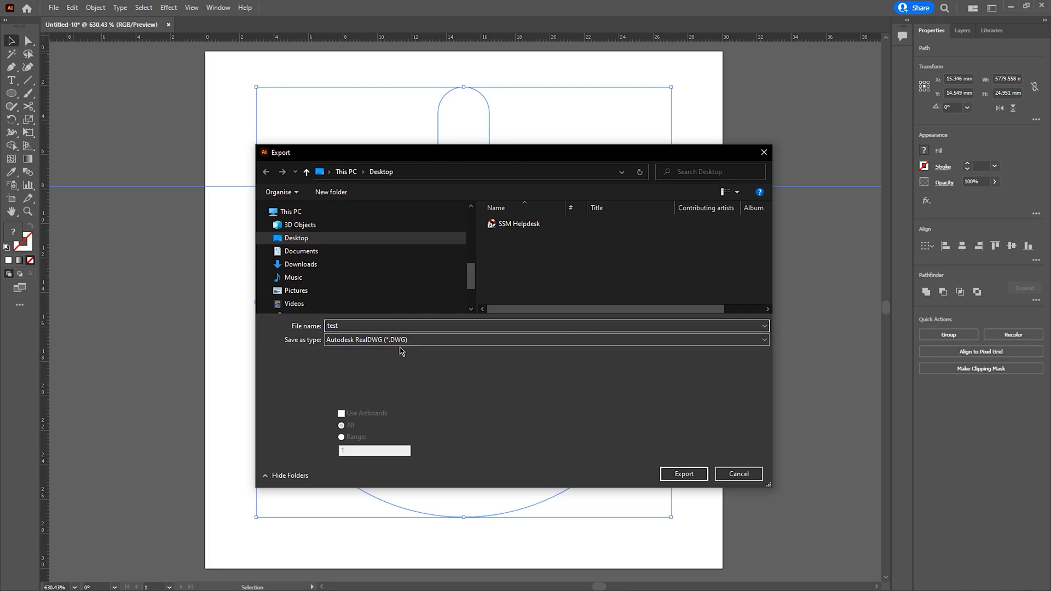
left_click(683, 474)
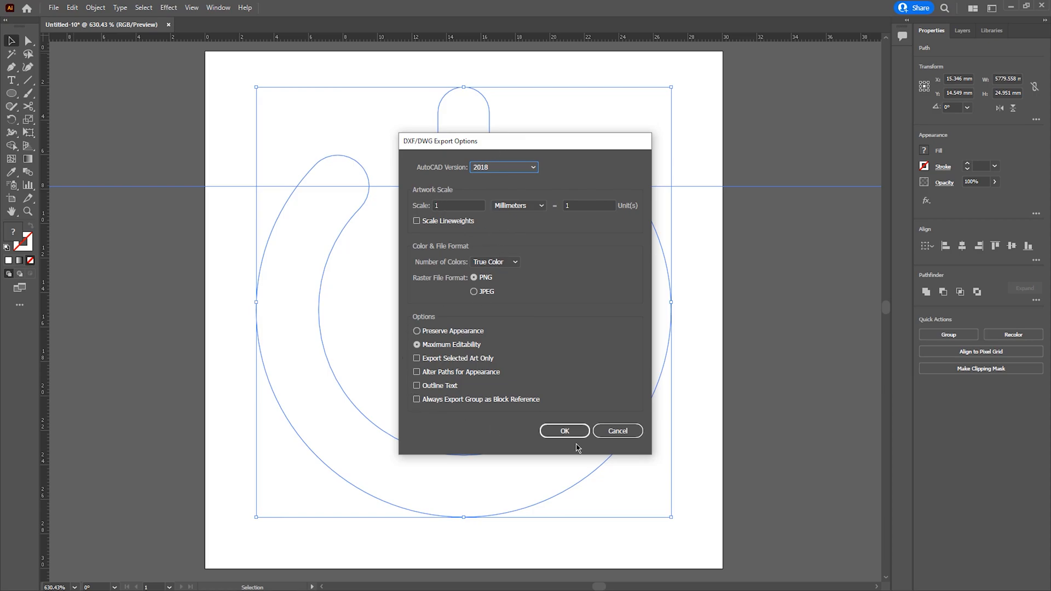
left_click(563, 432)
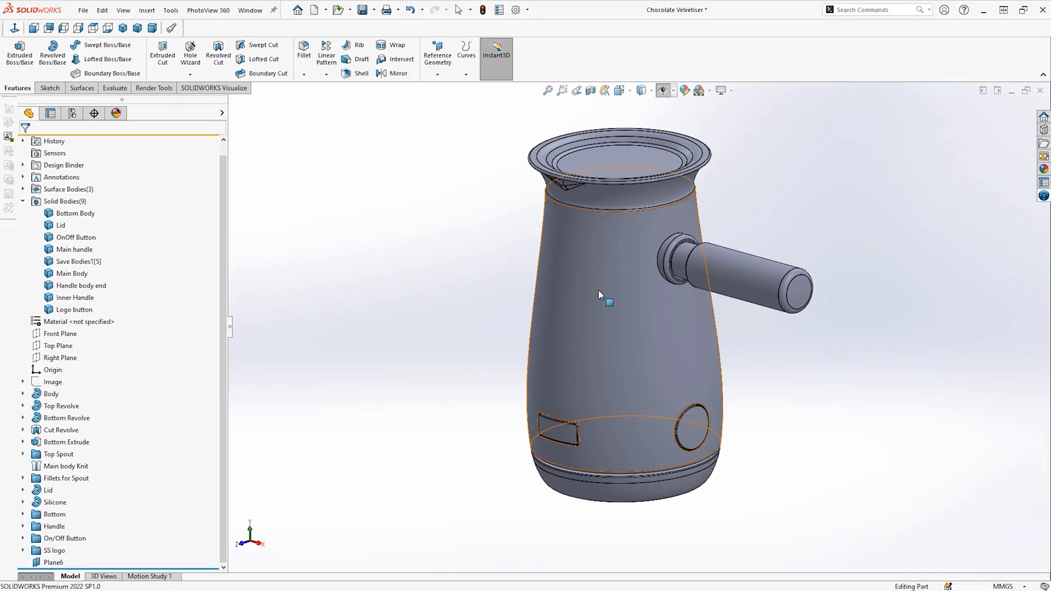
Step: Isolate the OnOff Button solid body and select Plane6 as the target for the icon
right_click(76, 237)
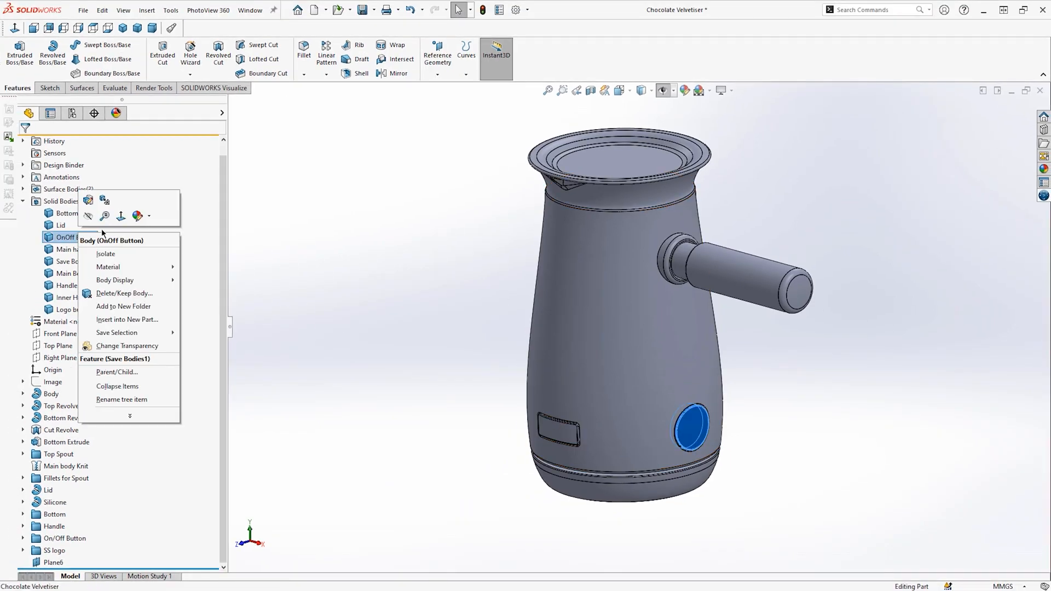
left_click(106, 253)
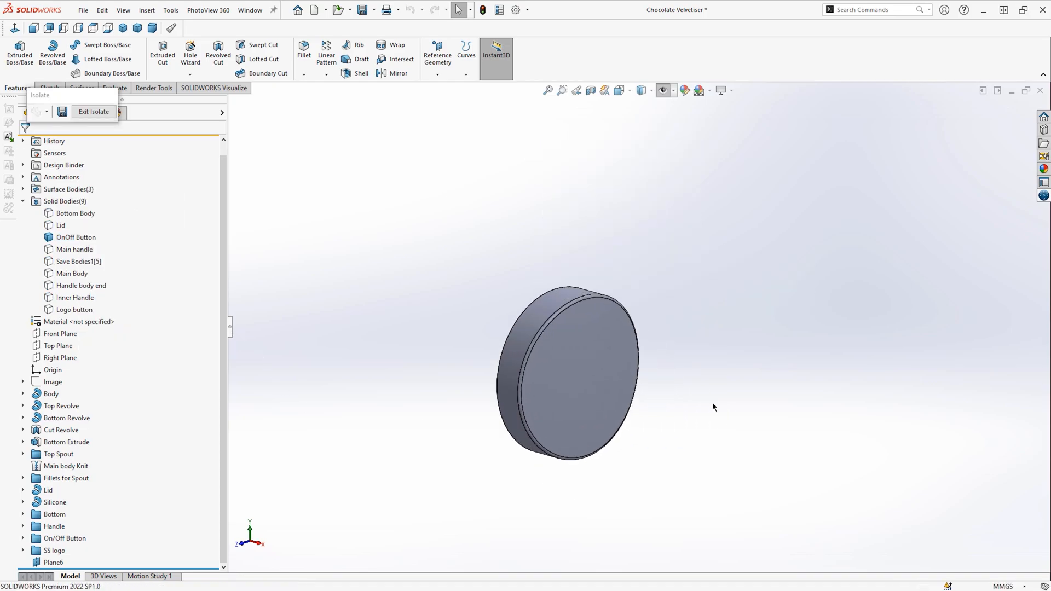
left_click(51, 563)
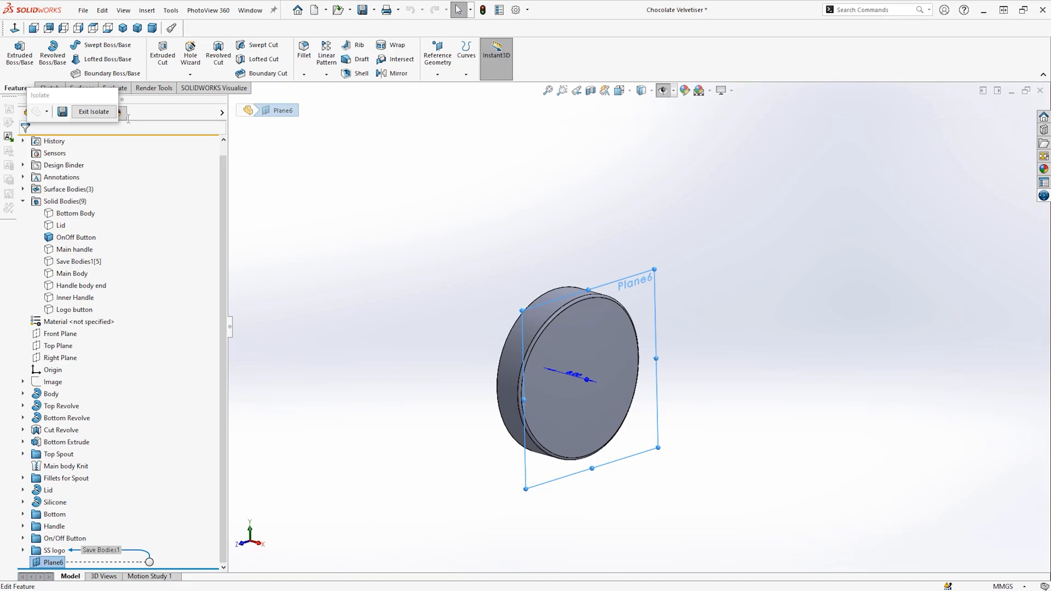
left_click(147, 10)
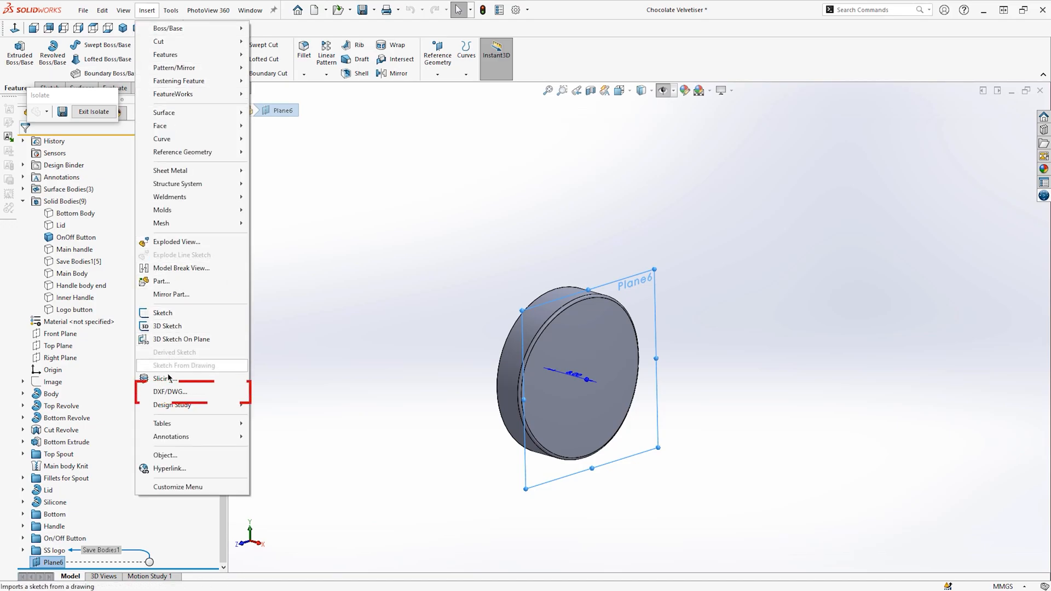
mouse_move(170, 392)
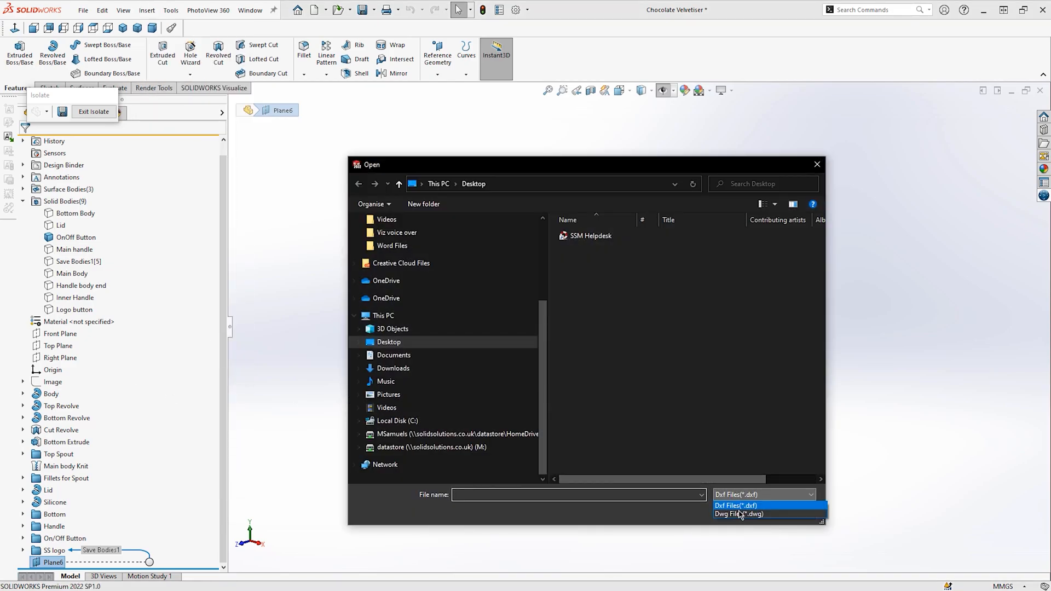
Step: Switch the import file filter to Dwg Files to find the exported icon
left_click(737, 514)
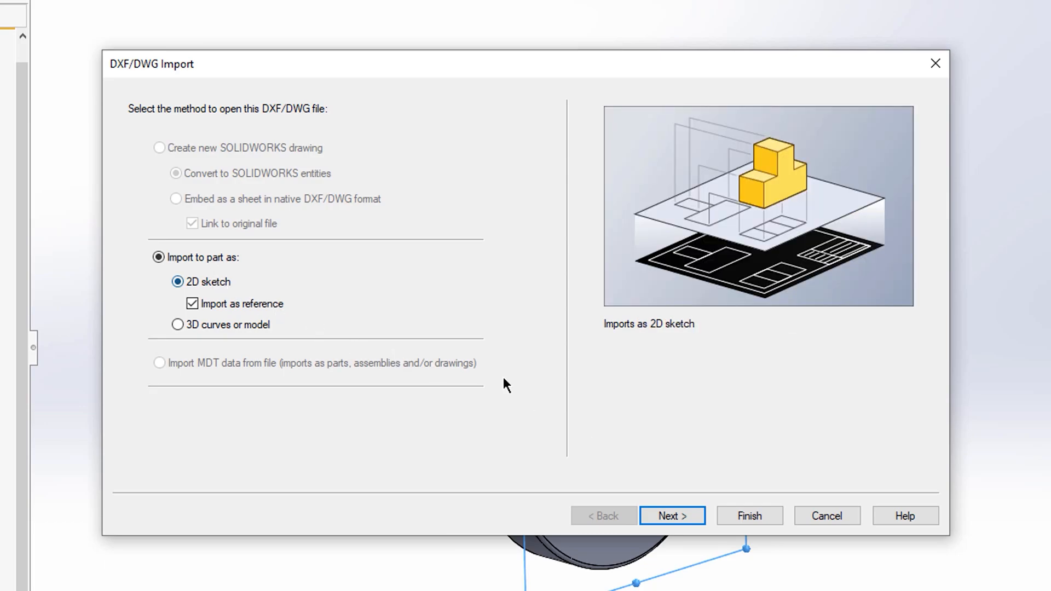
Step: Import the DWG as a new sketch with its data read in millimetres instead of inches
left_click(671, 516)
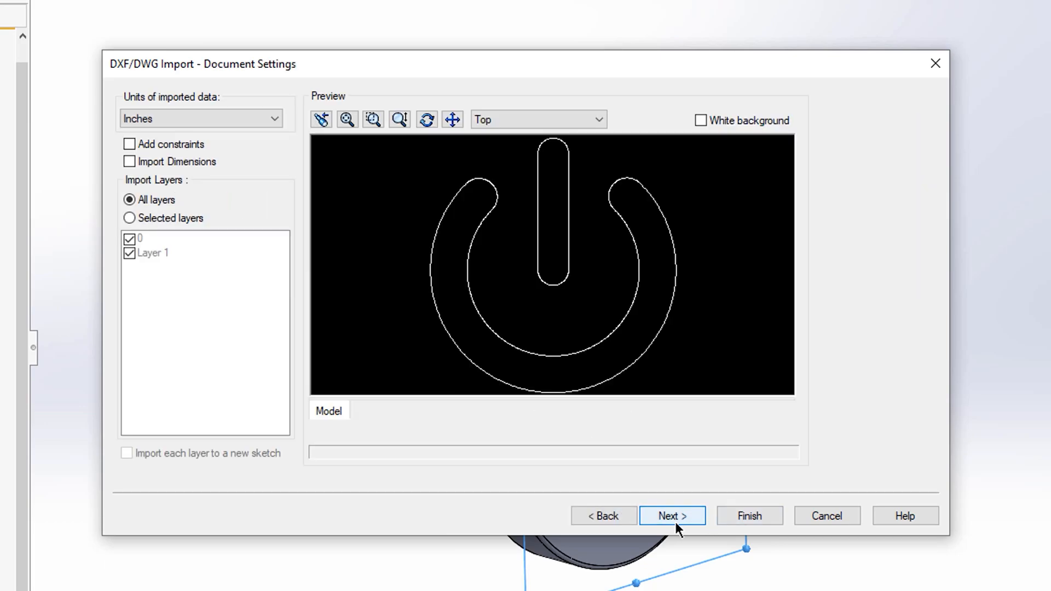
left_click(199, 118)
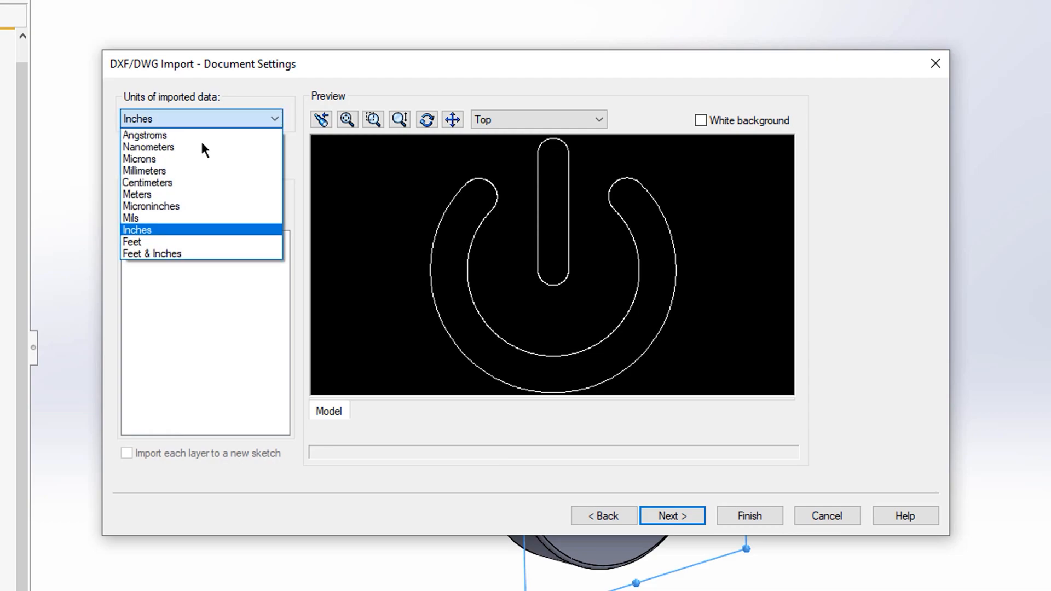
mouse_move(176, 171)
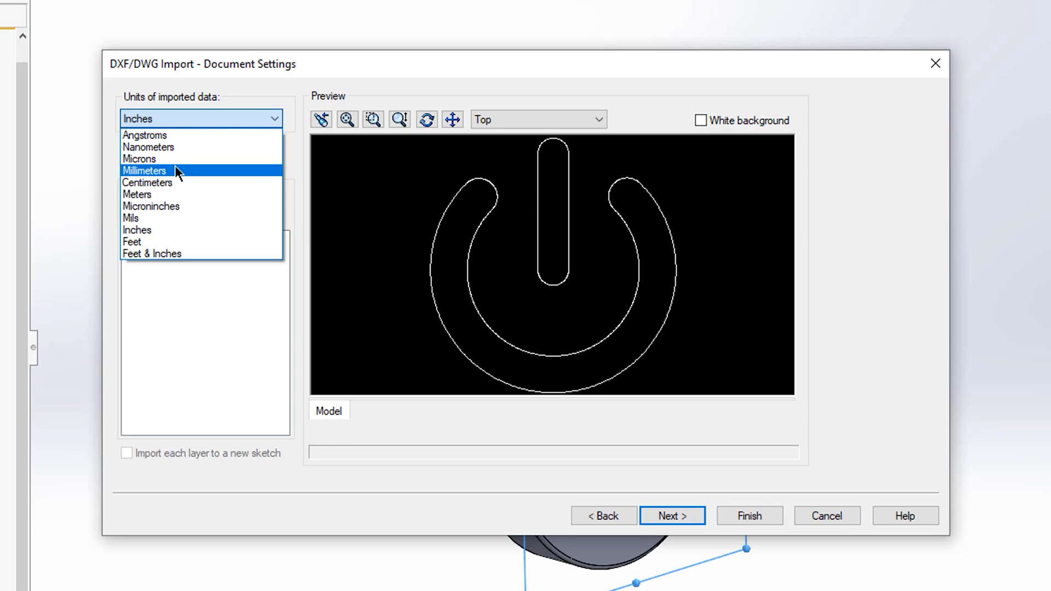
left_click(672, 516)
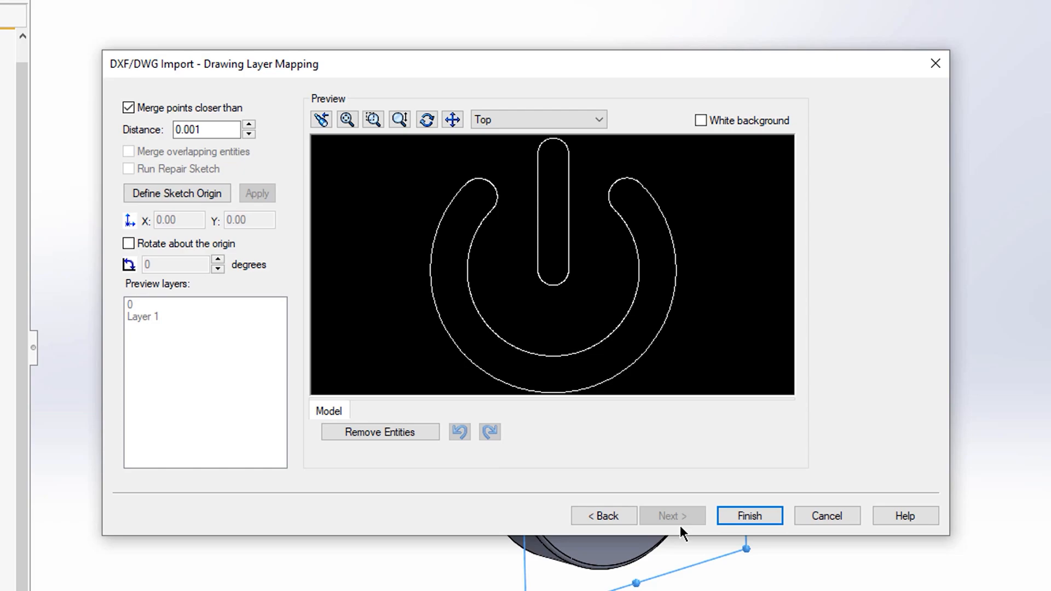
left_click(749, 516)
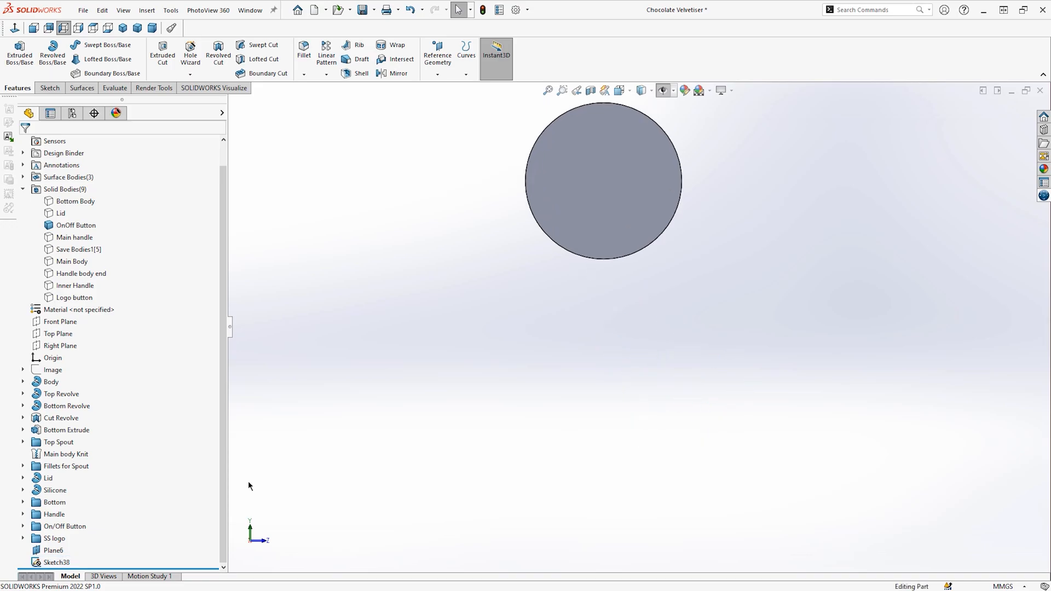
Step: Edit the imported Sketch38 and select all the power icon's lines and splines
right_click(56, 562)
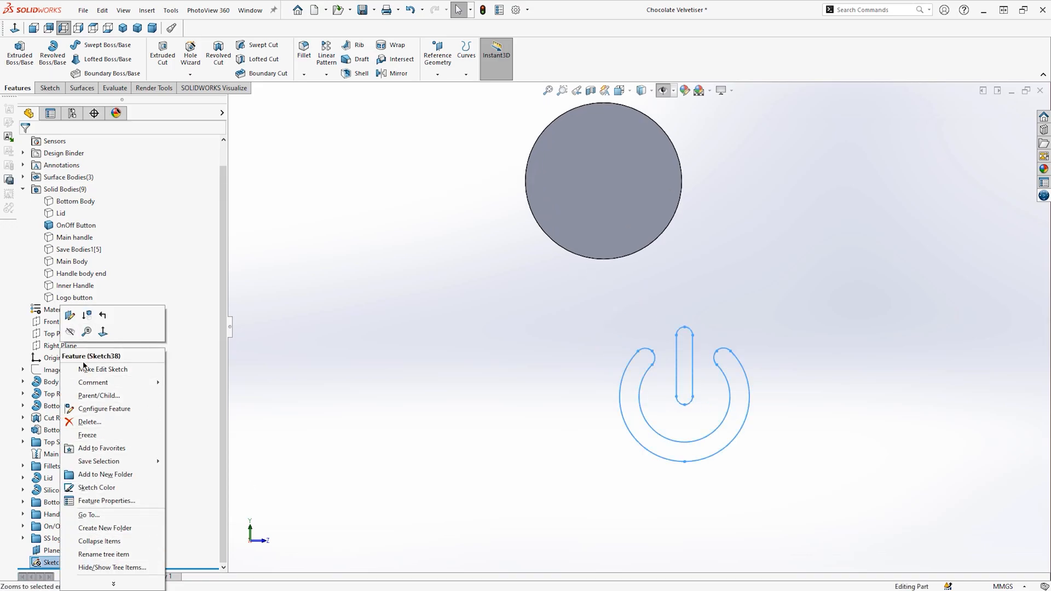
mouse_move(103, 369)
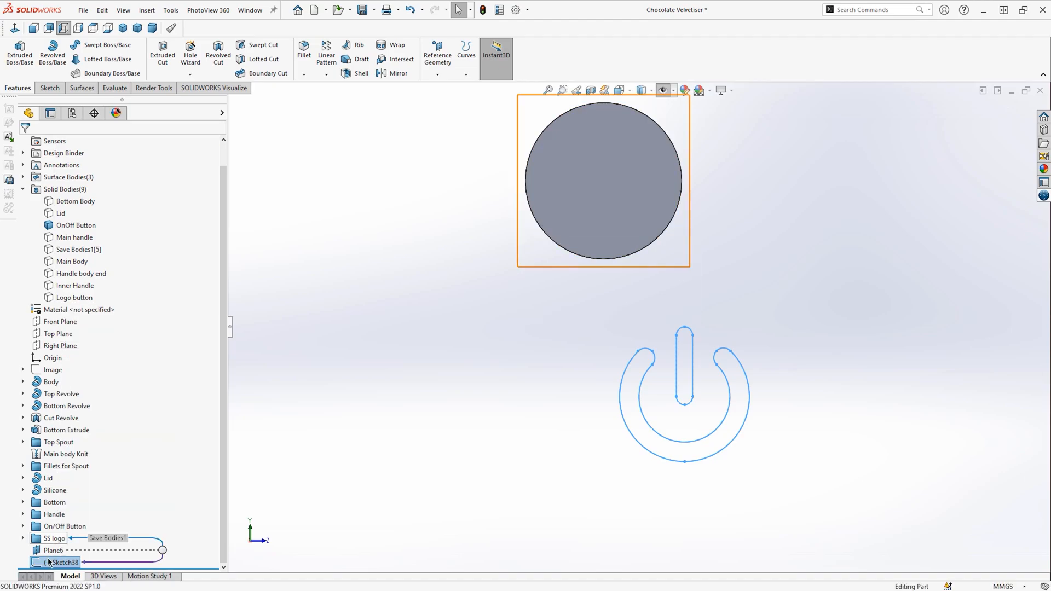
right_click(63, 562)
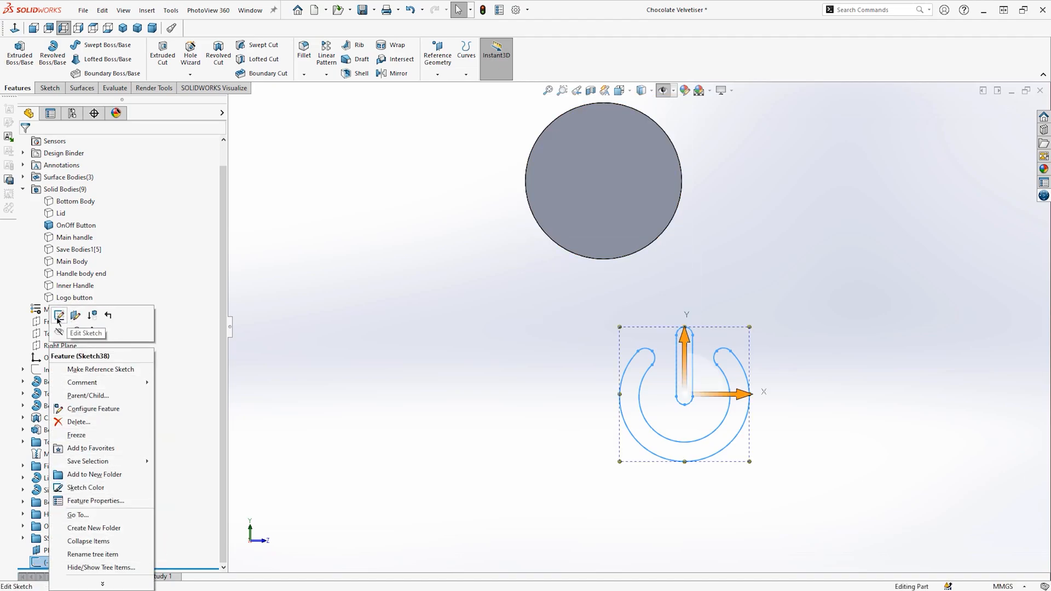
left_click(59, 315)
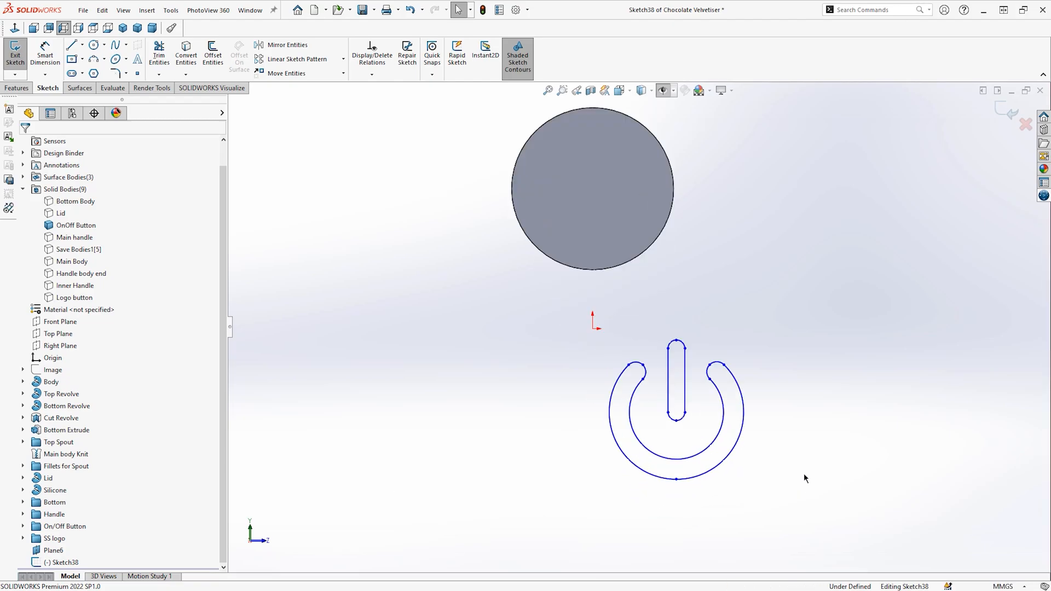
left_click(170, 10)
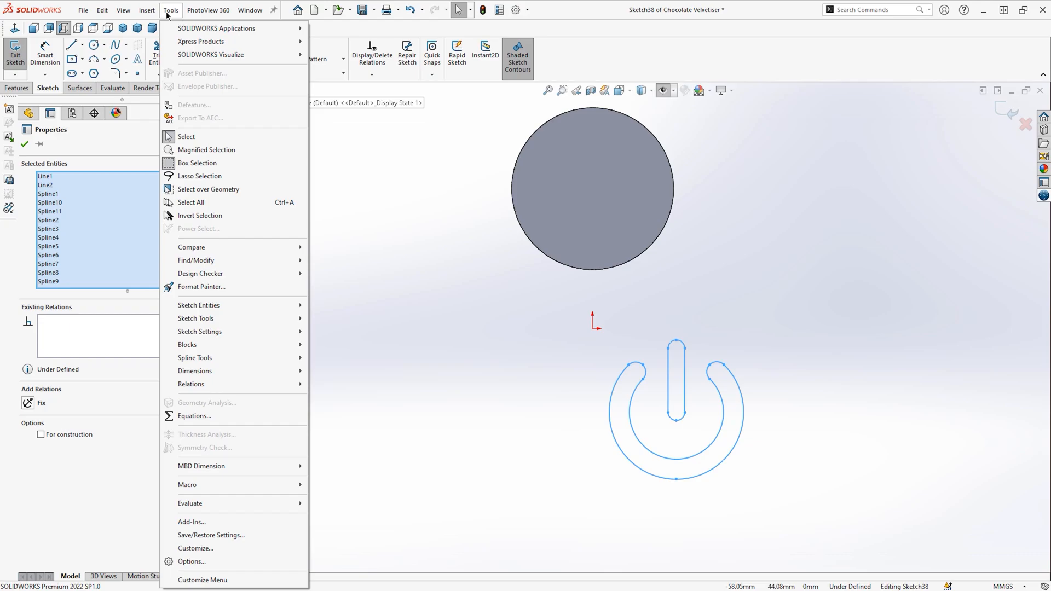
mouse_move(187, 345)
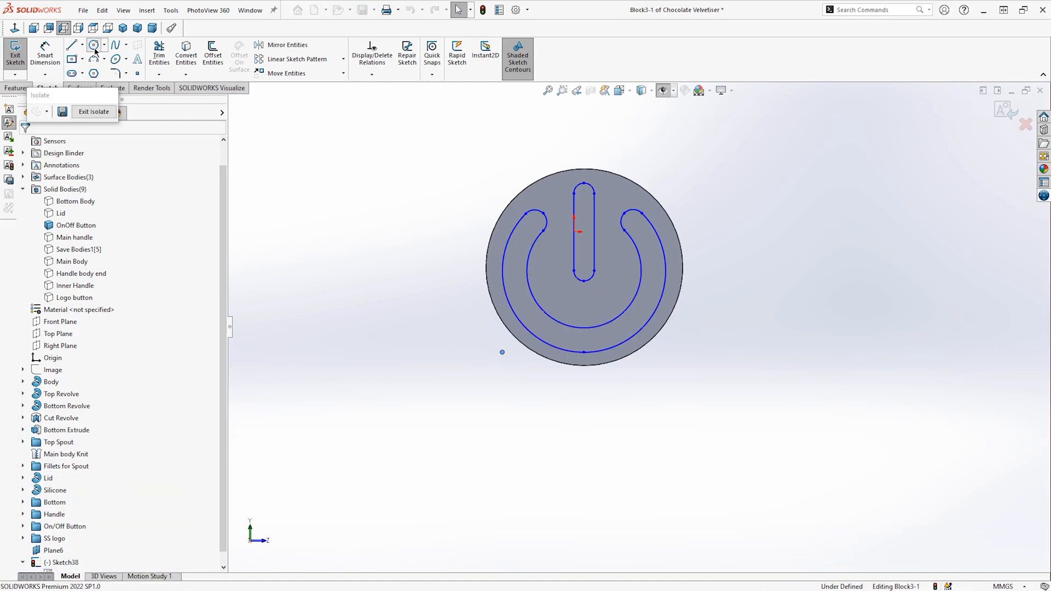
Step: Sketch a construction circle around the power icon inside its block
left_click(93, 45)
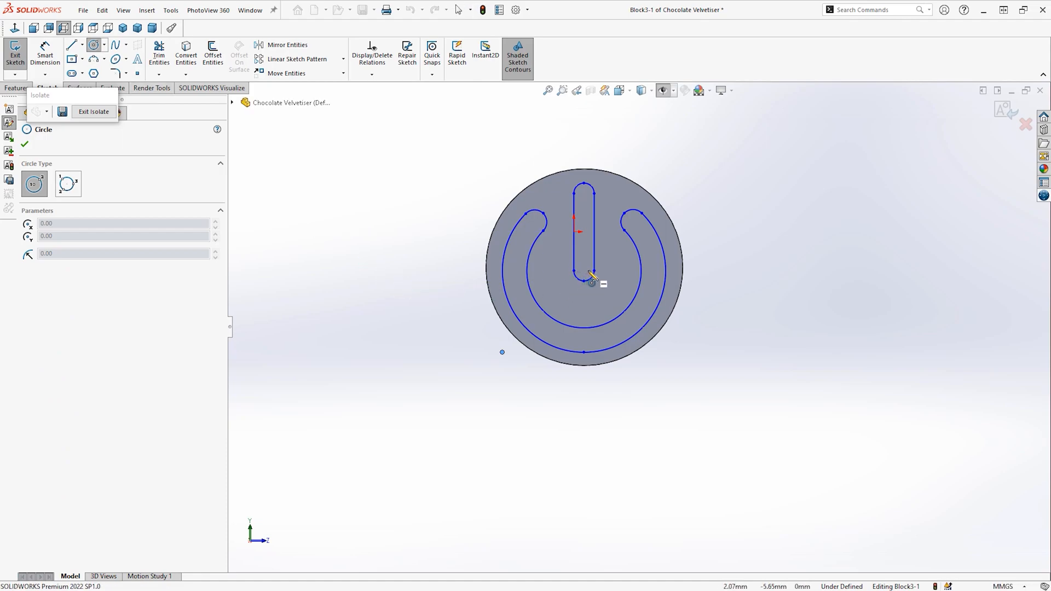
left_click_drag(590, 282, 541, 225)
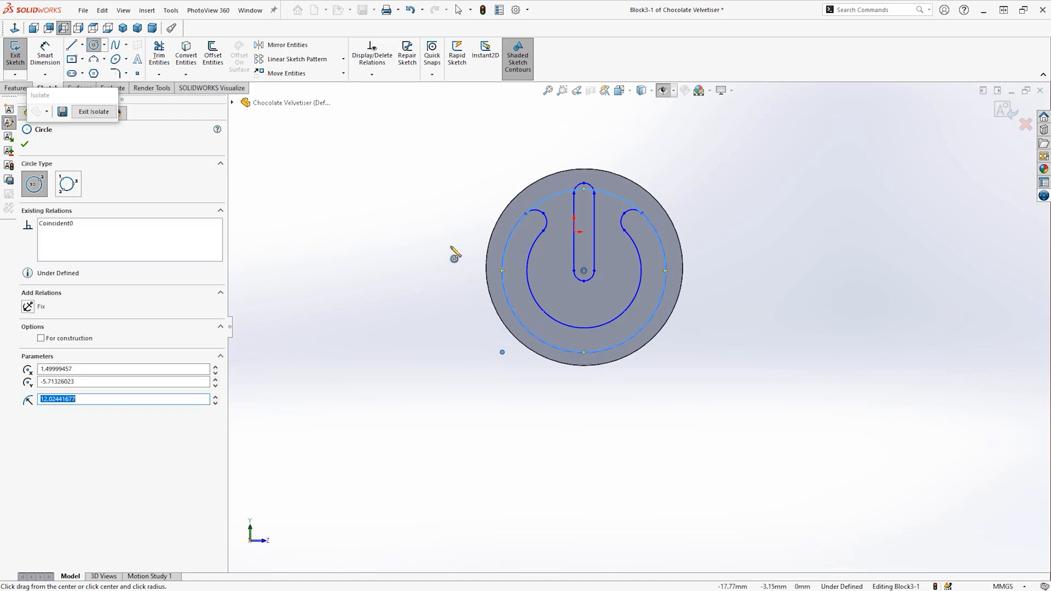
left_click(584, 360)
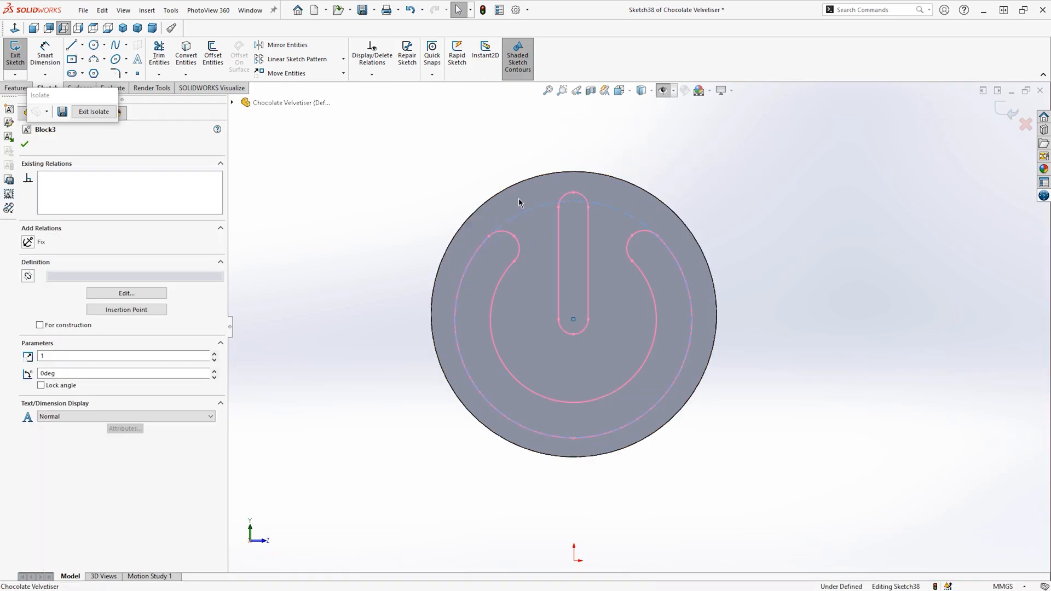
Step: Add a Concentric relation between the icon circle and the button edge, then leave the sketch
left_click(573, 172)
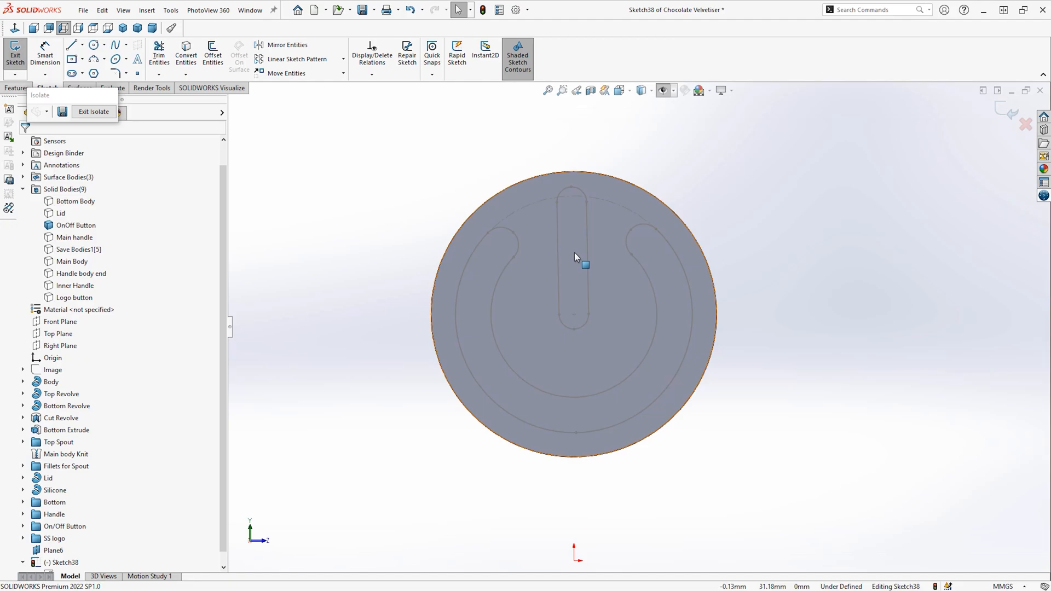
left_click(573, 255)
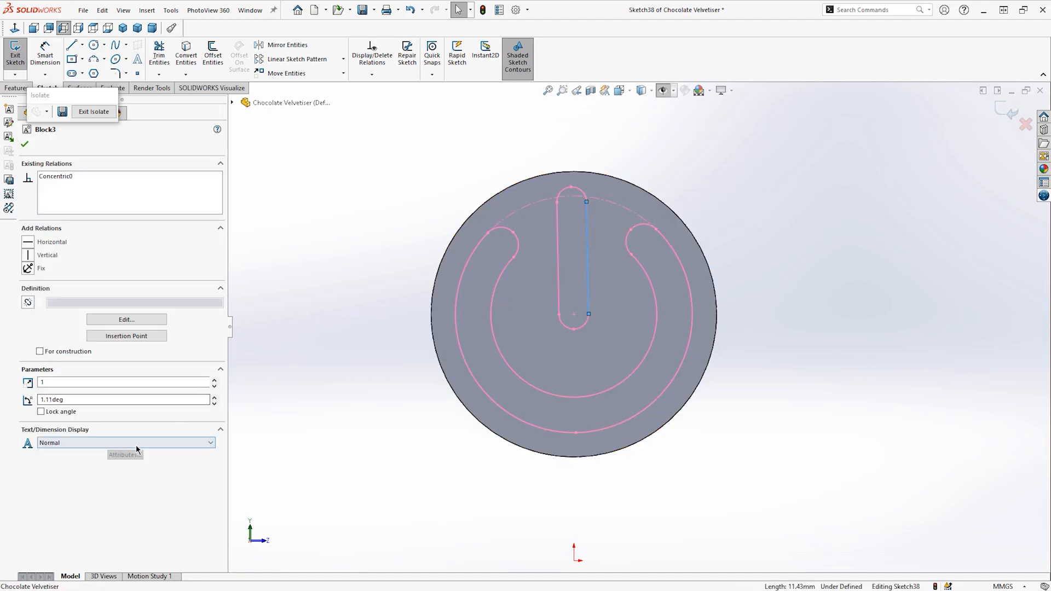
left_click(28, 255)
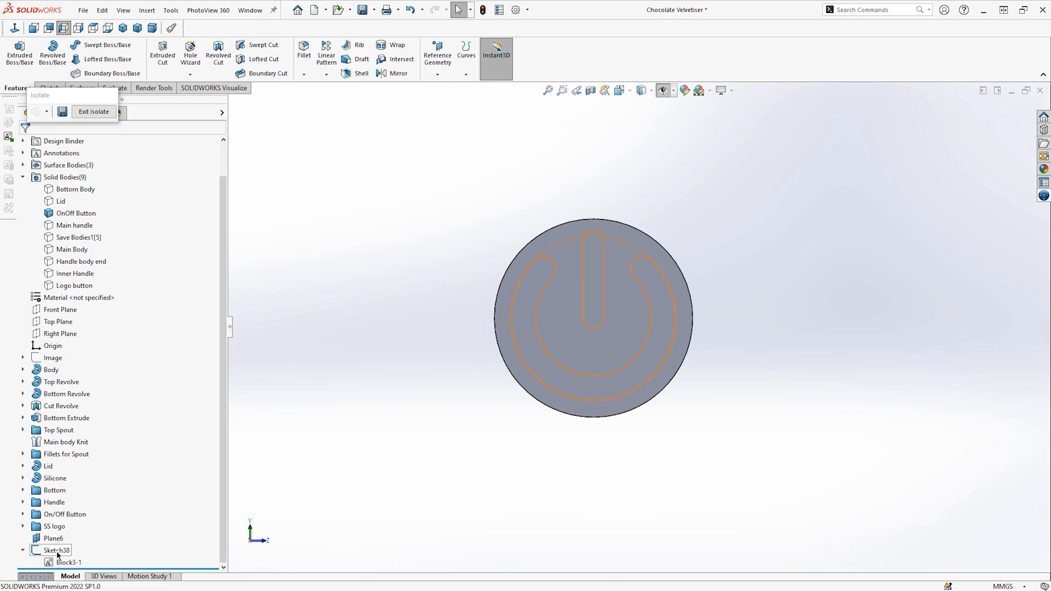
Step: Extrude-cut Sketch38 to a shallow depth into the button and exit Isolate to show all bodies
left_click(58, 549)
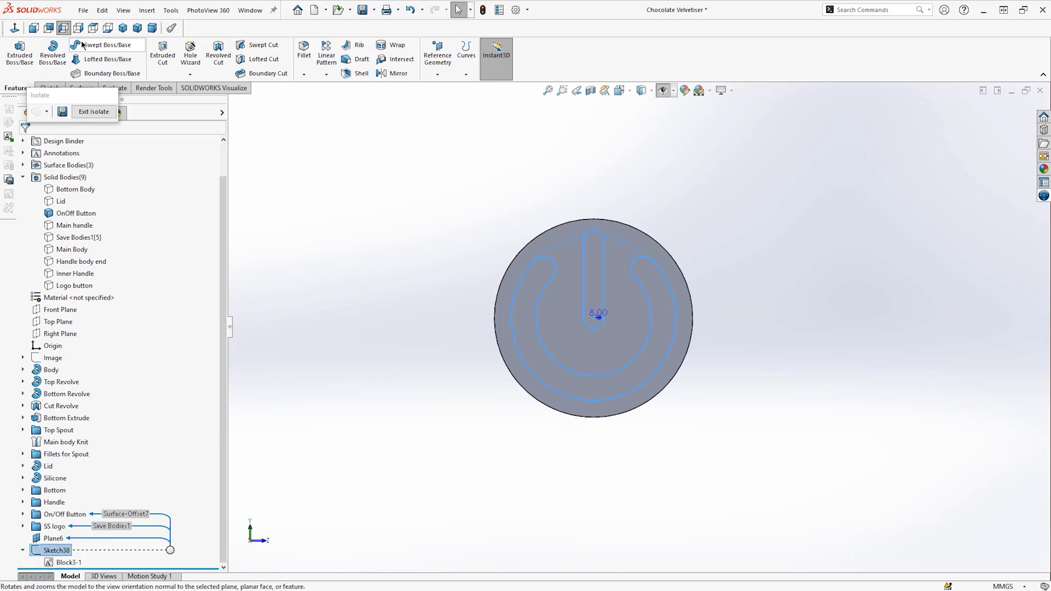
left_click(162, 53)
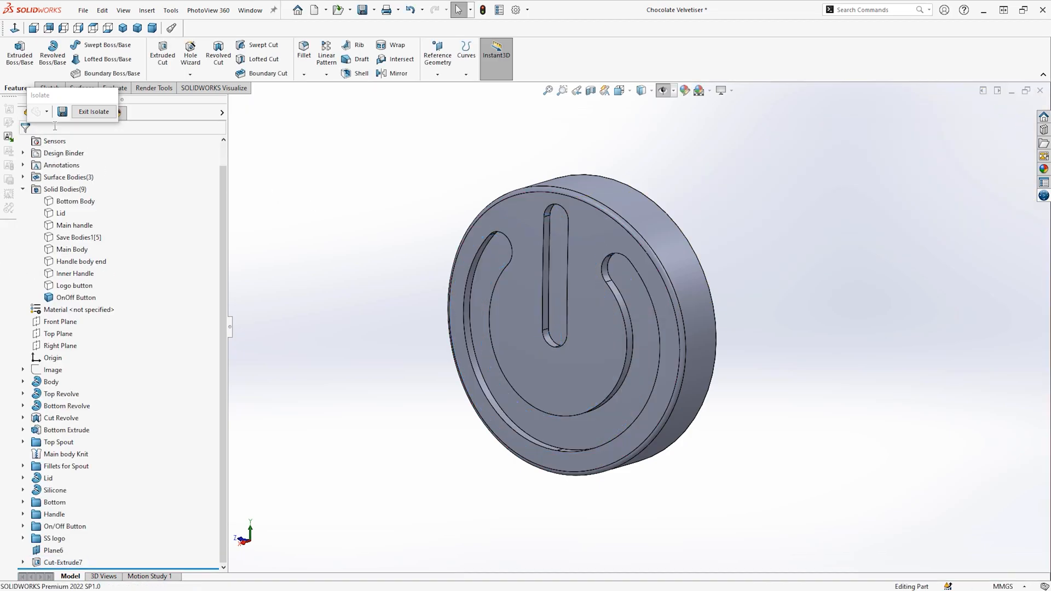
left_click(93, 112)
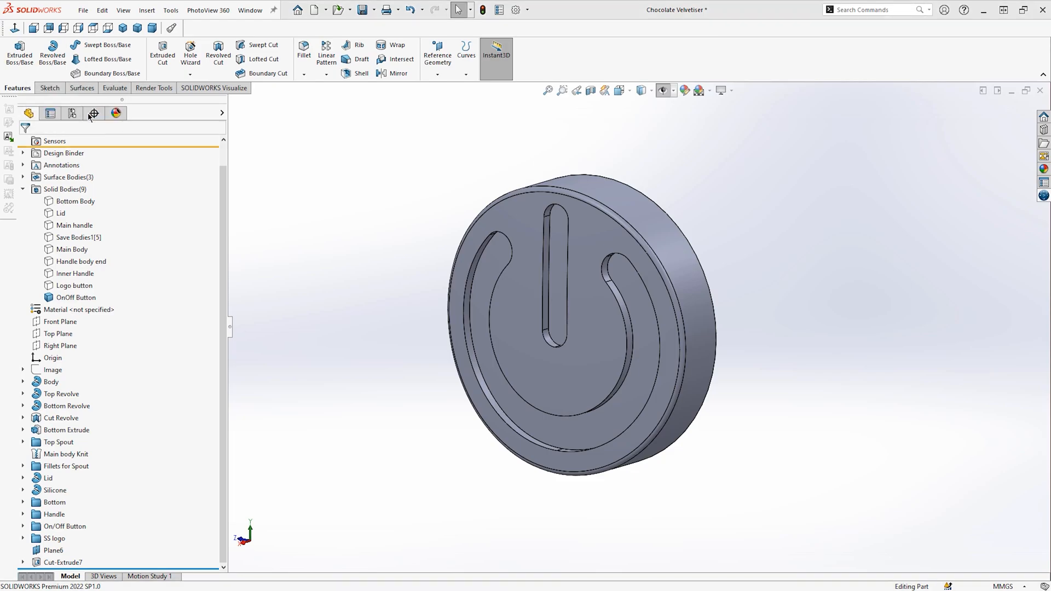
scroll("down", 3)
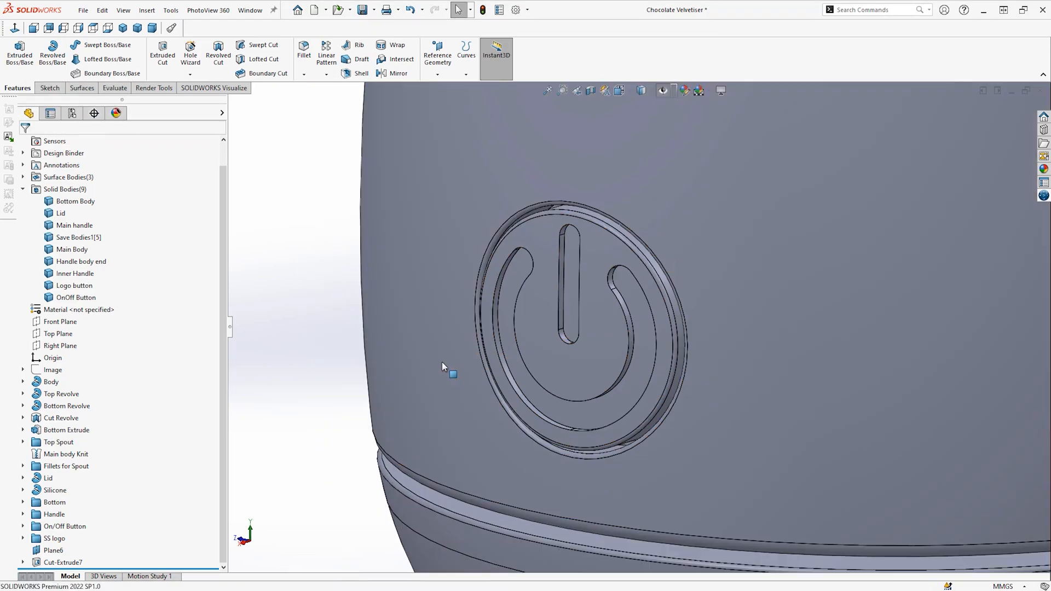